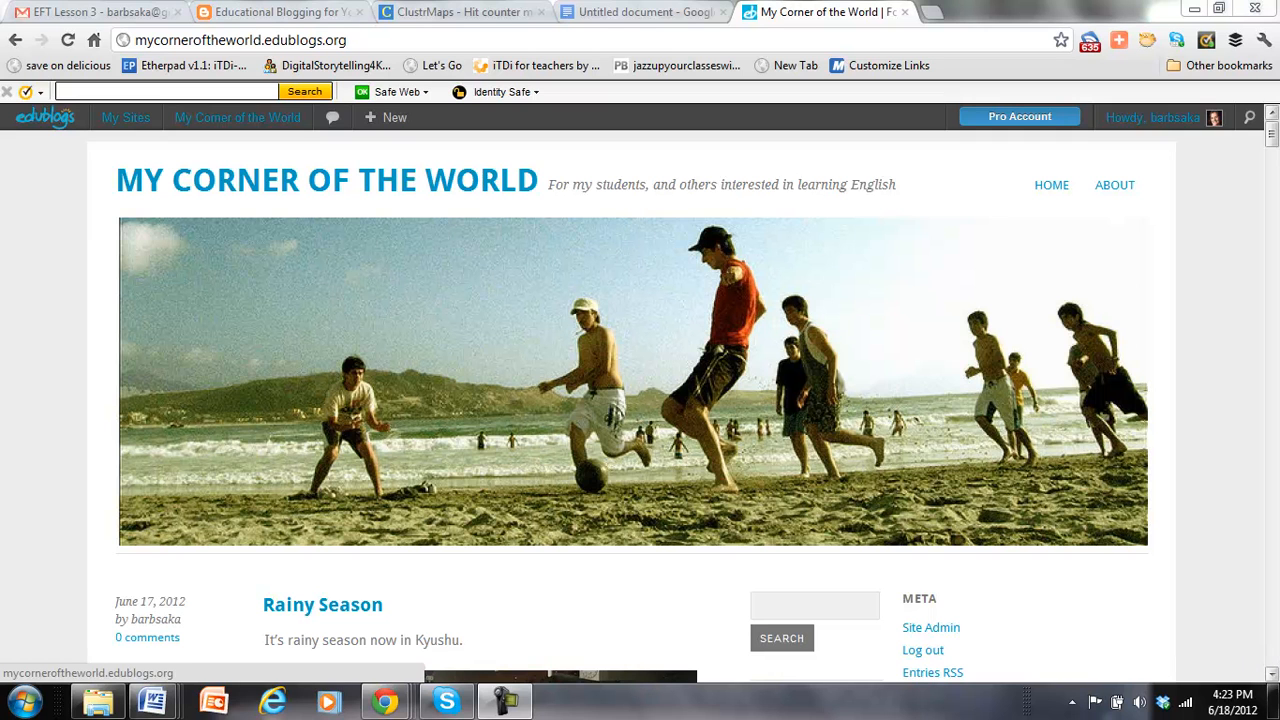
mouse_move(290, 249)
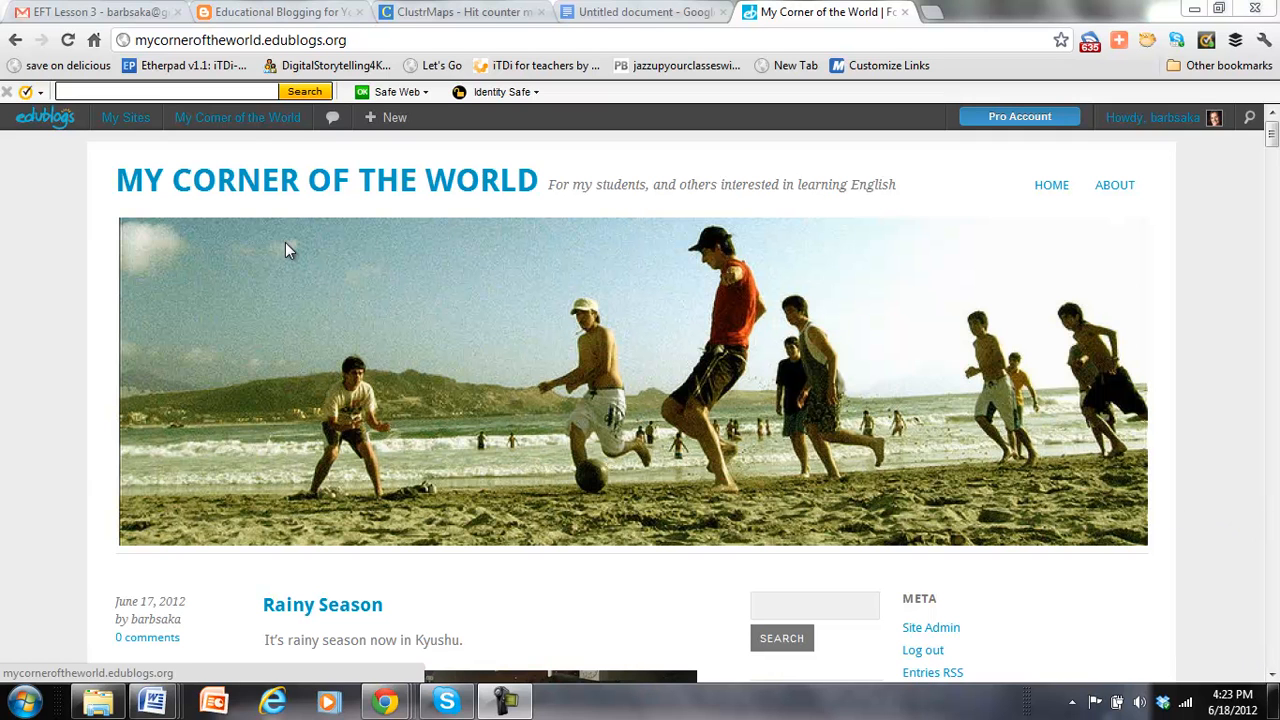
Step: Open the My Corner of the World dashboard from the top admin bar's site menu
click(237, 117)
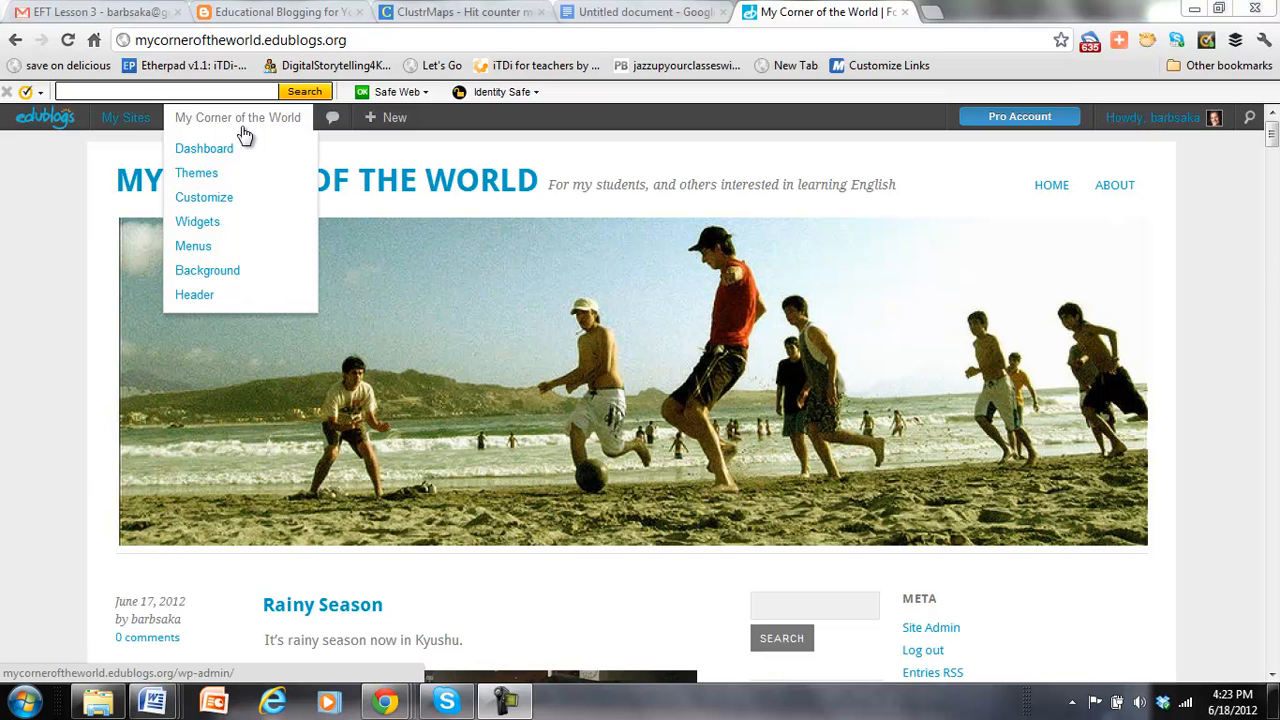
click(204, 148)
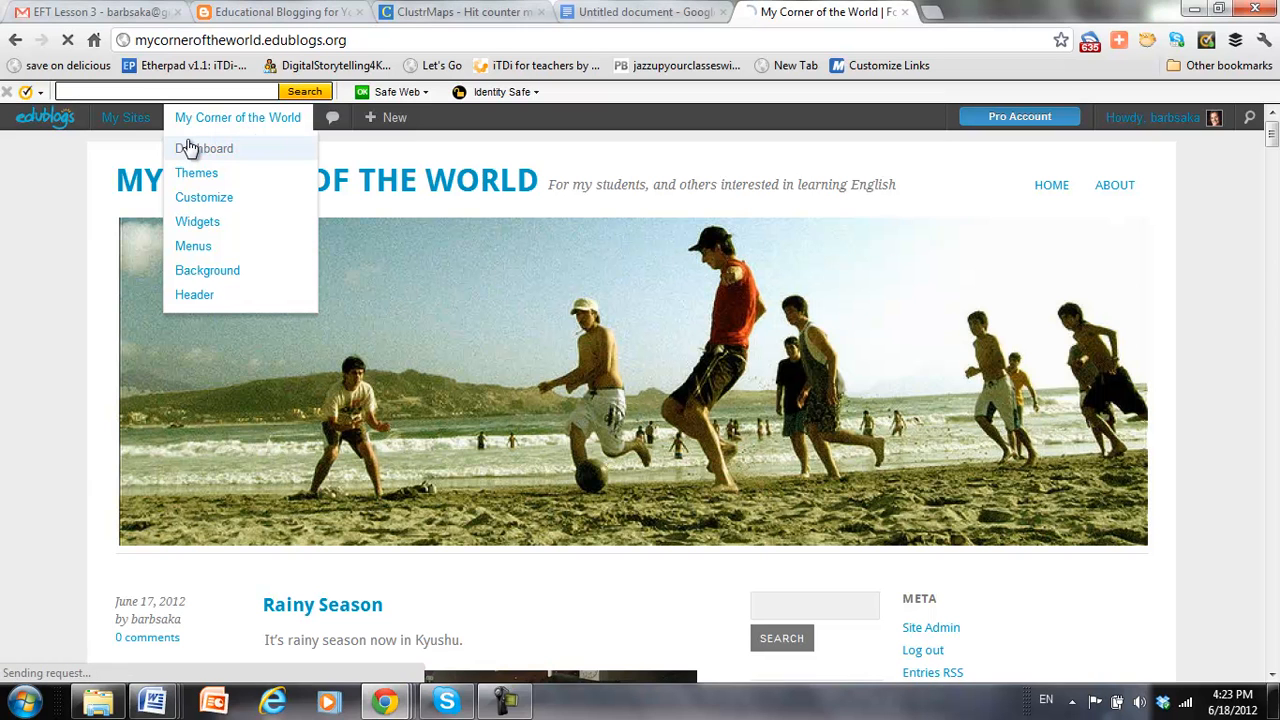
Step: Let the blog's admin dashboard load, look over it, and bring up Plugins
click(205, 148)
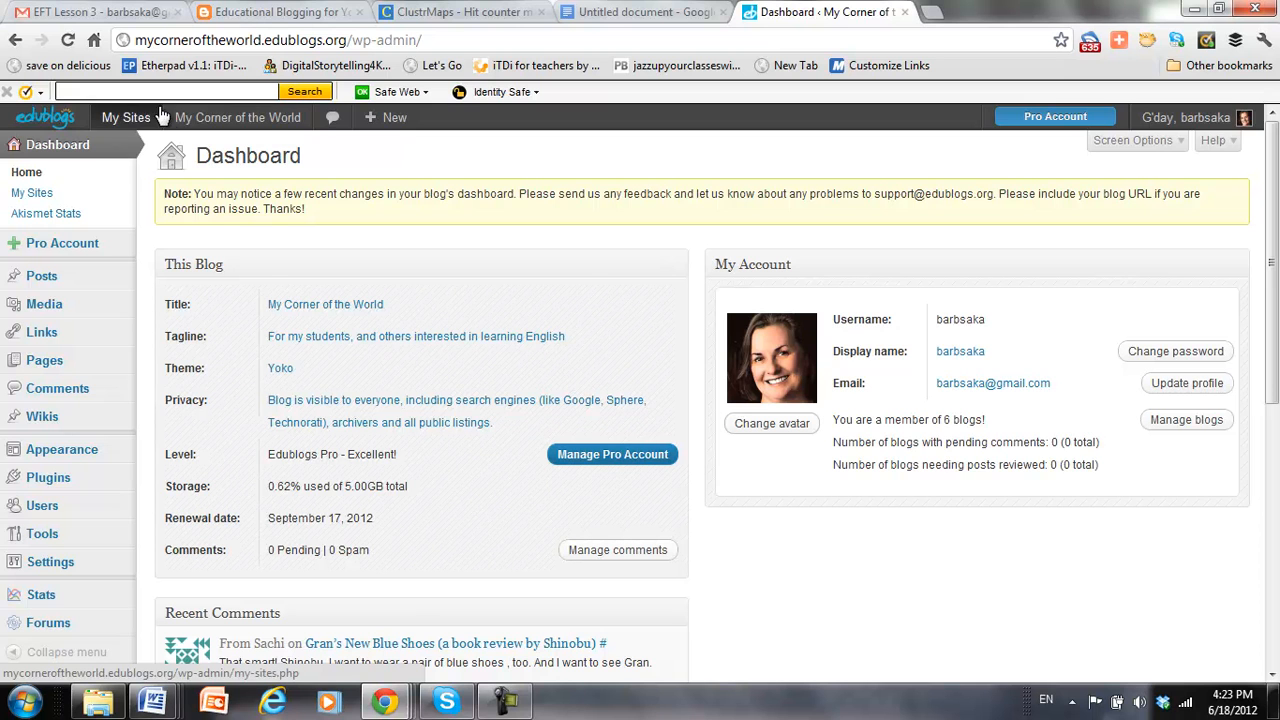
click(125, 117)
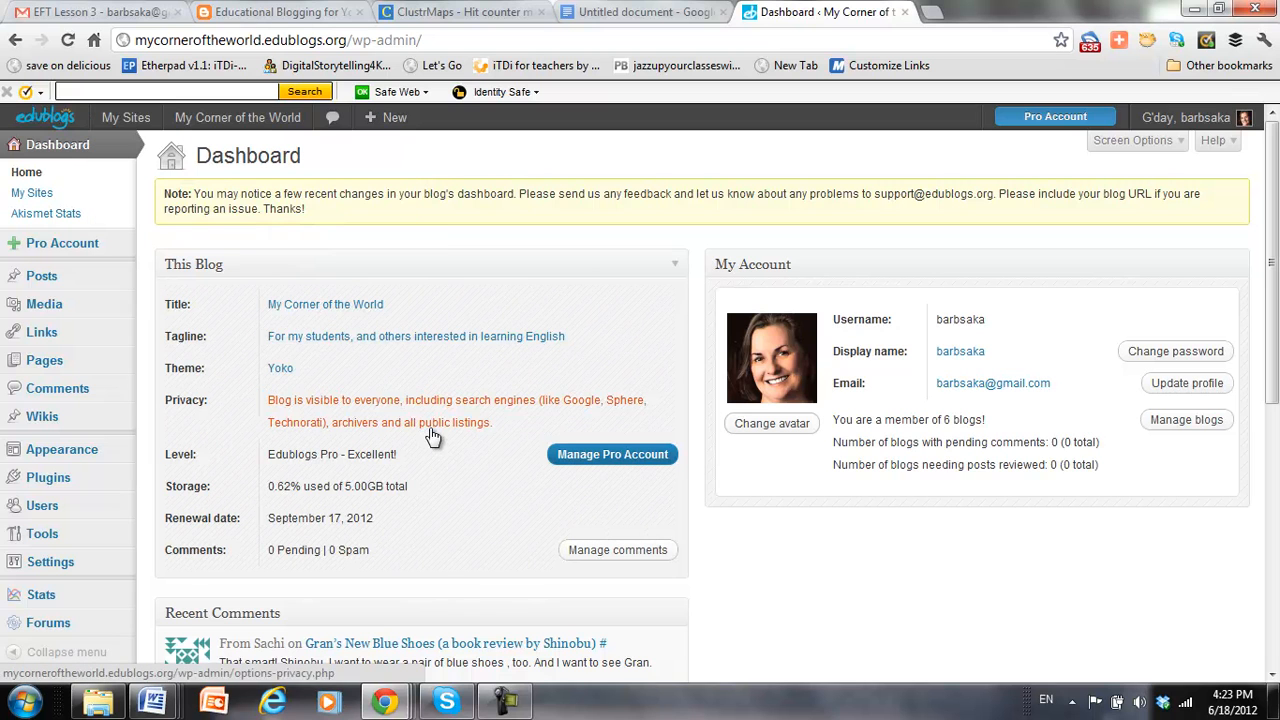
mouse_move(857, 592)
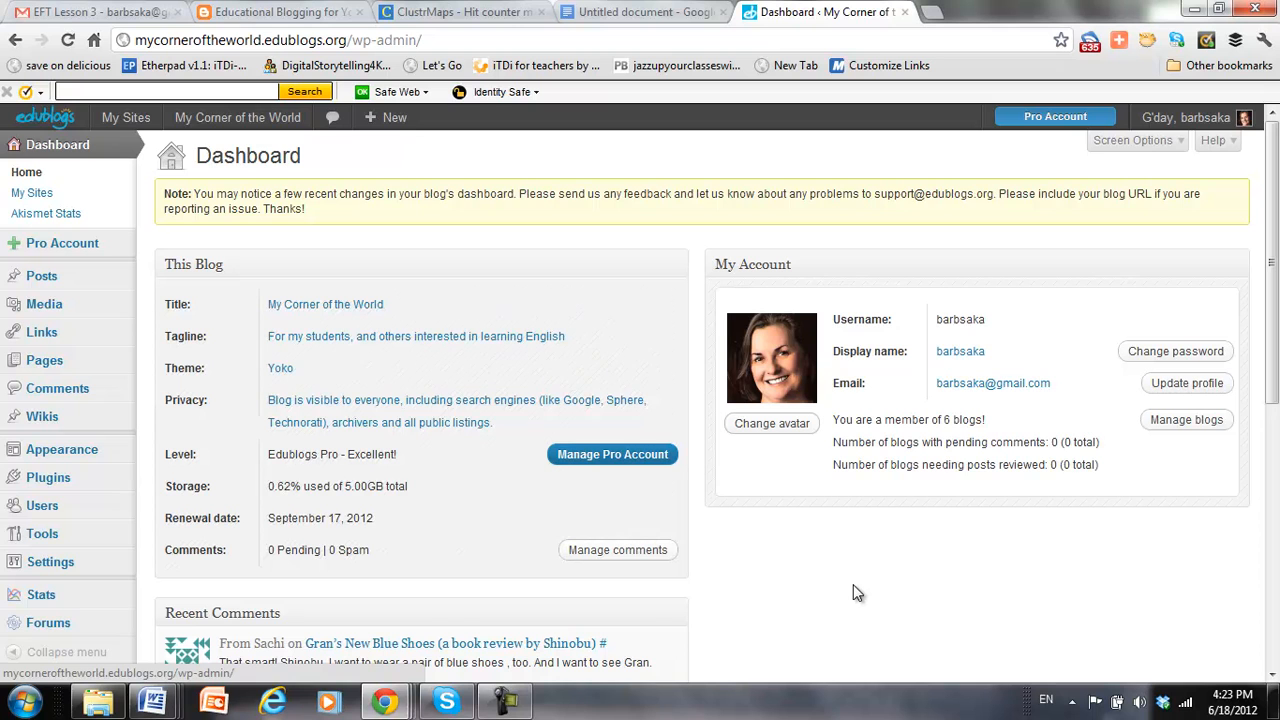
scroll(down, 3)
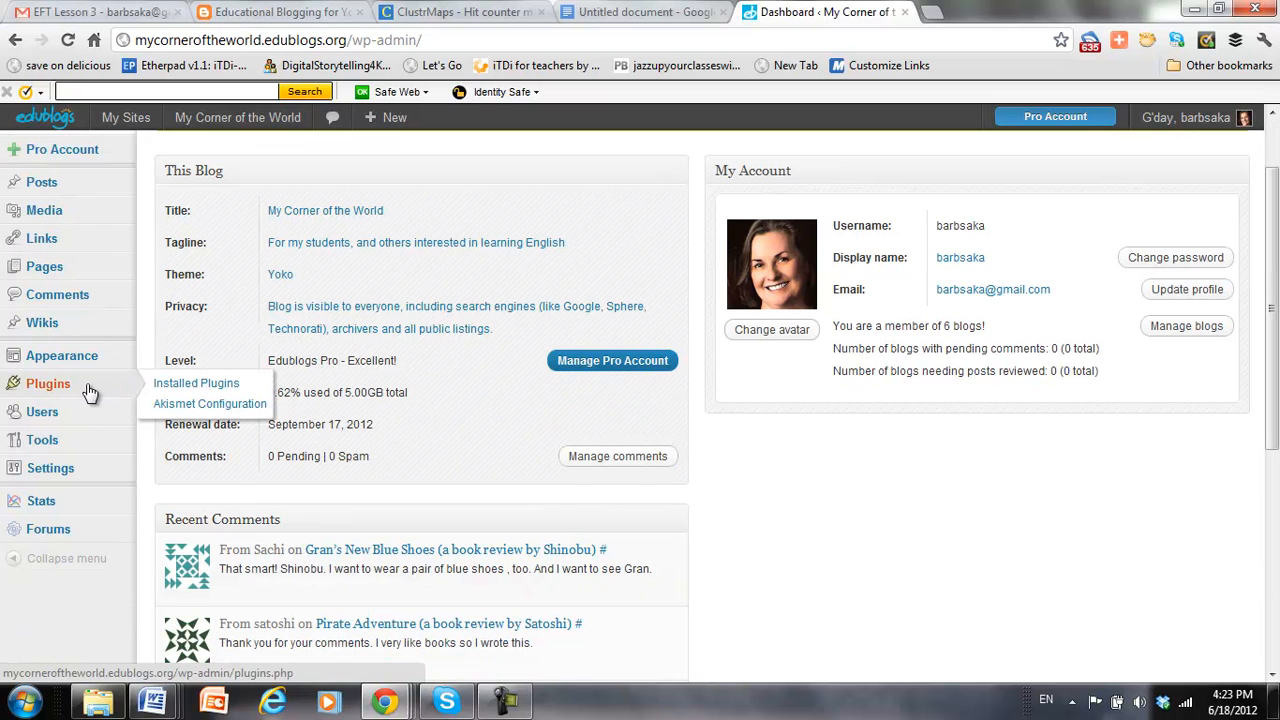
Step: Activate 3D Rotating Tag Cloud (WP Cumulus) from the Installed Plugins list
click(196, 383)
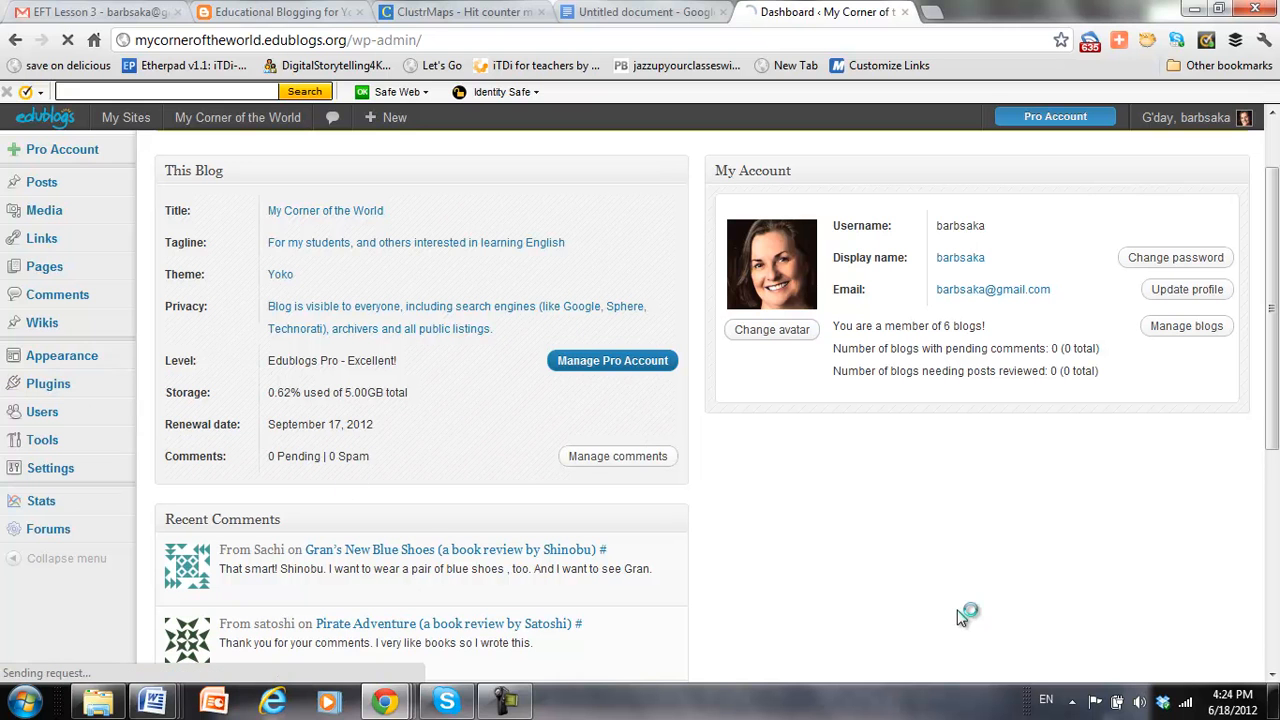
click(48, 383)
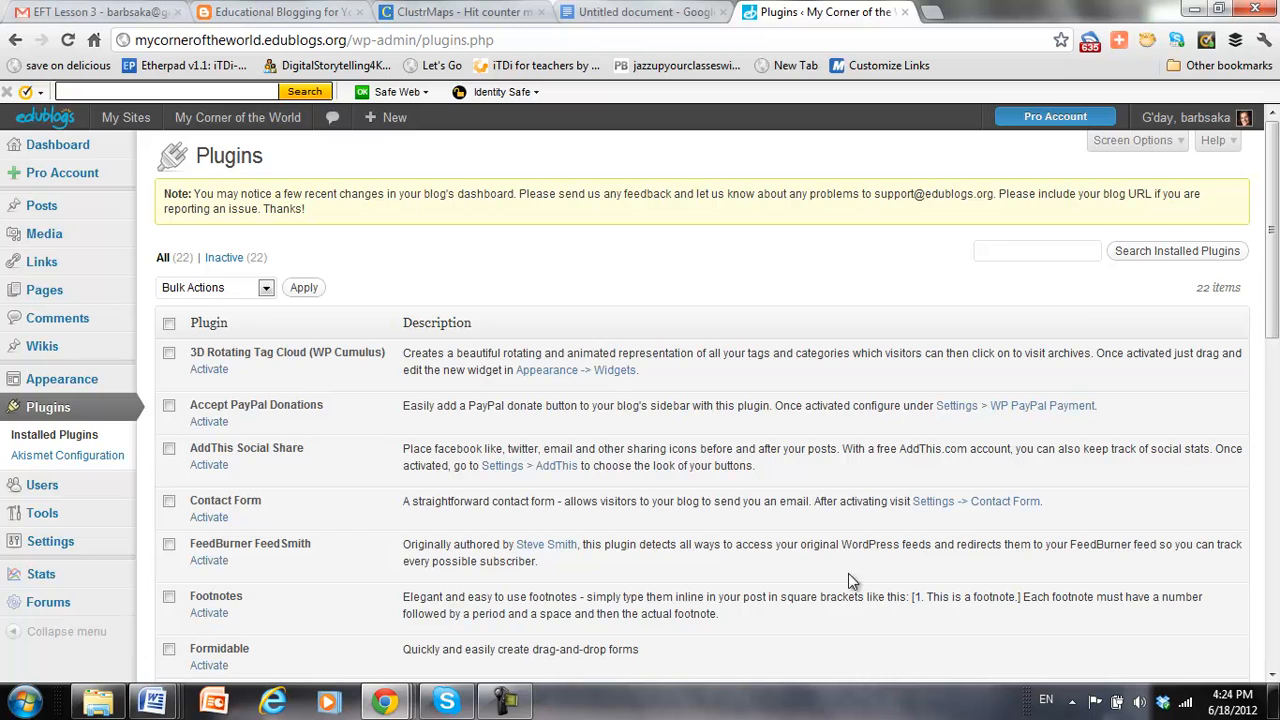
scroll(down, 3)
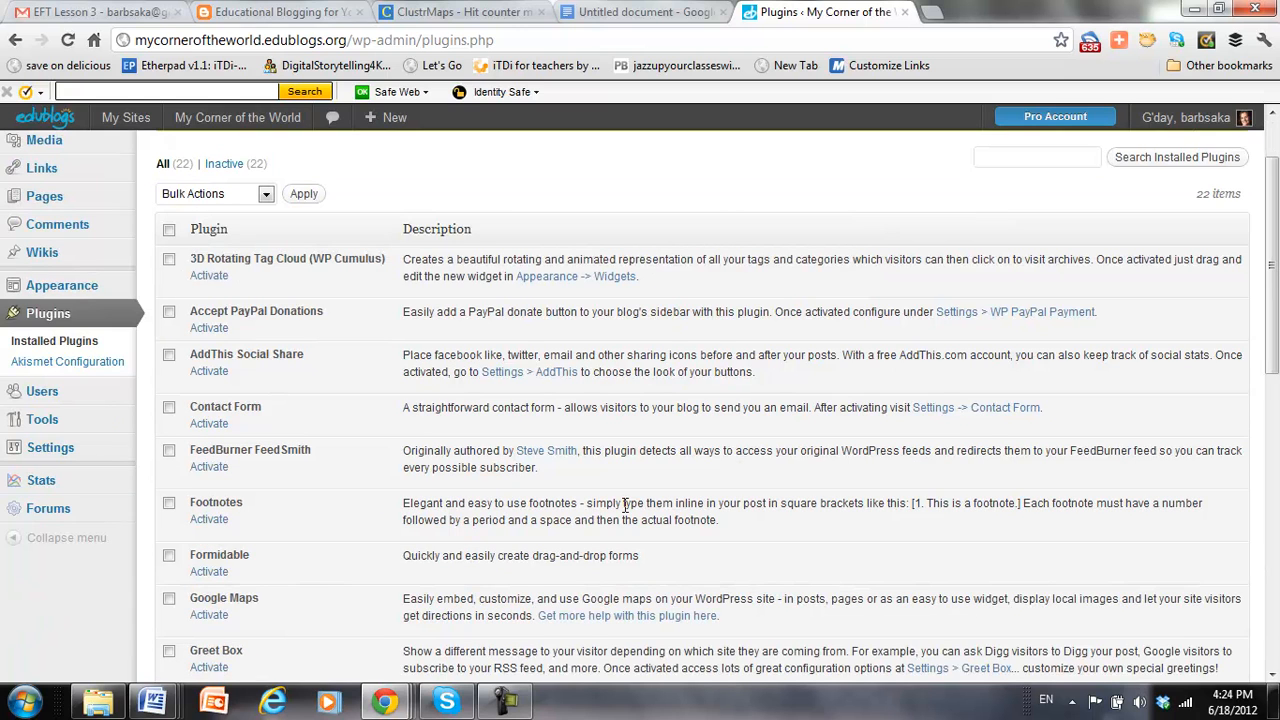
mouse_move(160, 418)
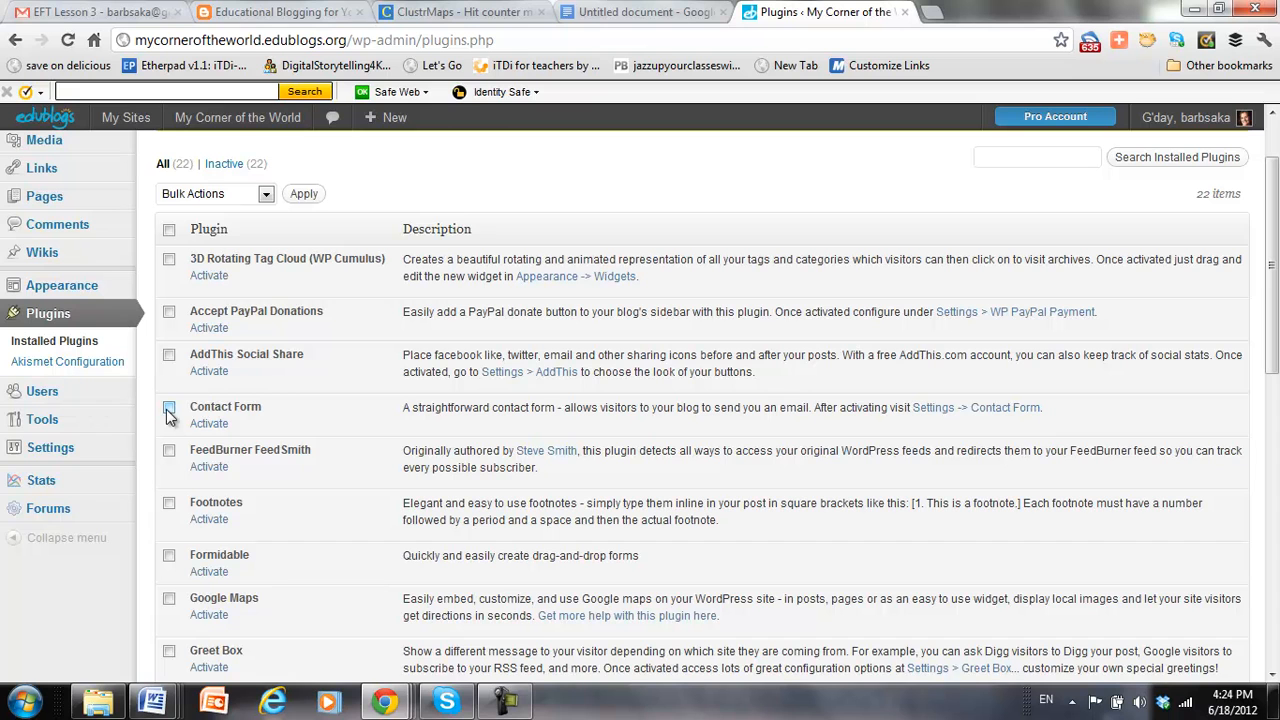
scroll(down, 3)
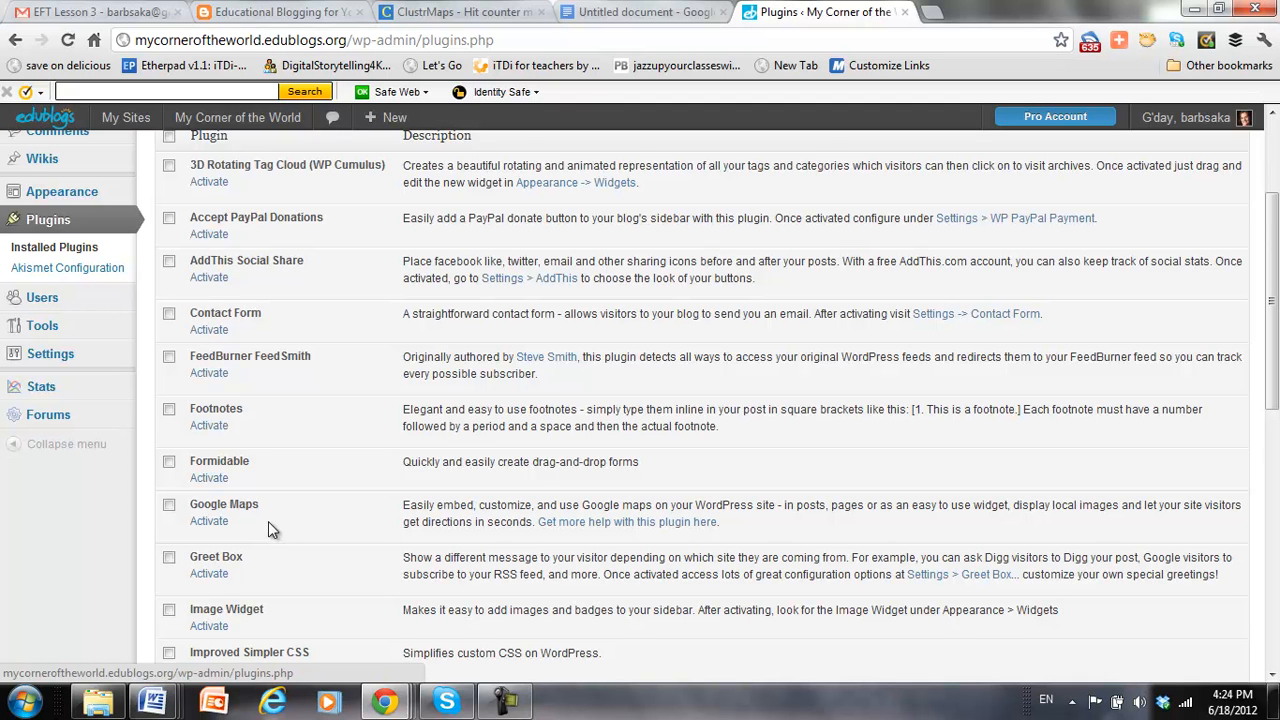
mouse_move(380, 630)
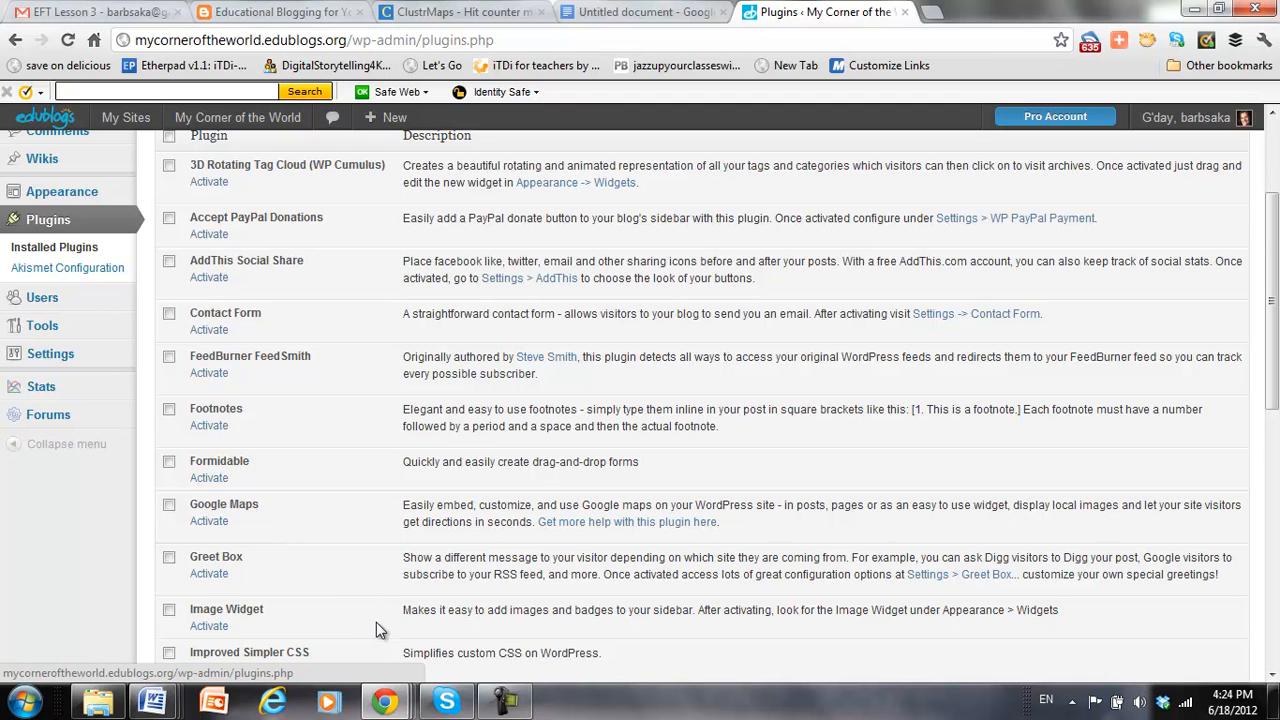
scroll(up, 3)
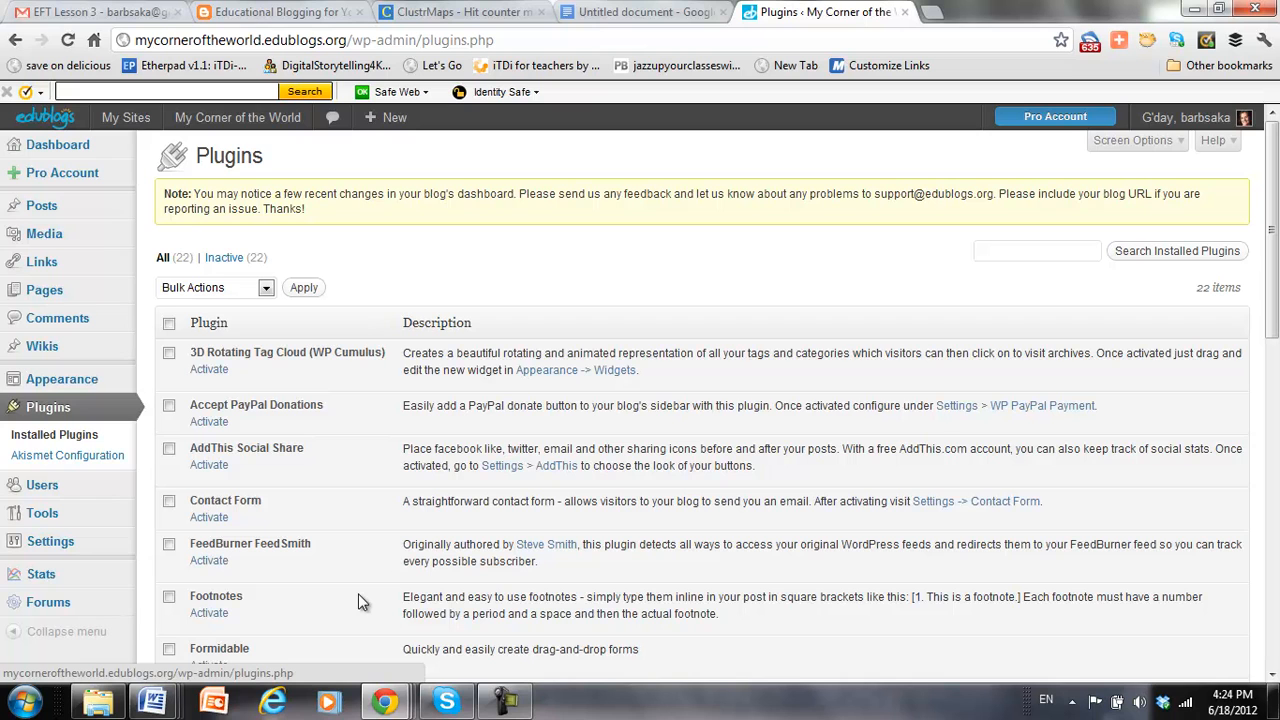
mouse_move(280, 383)
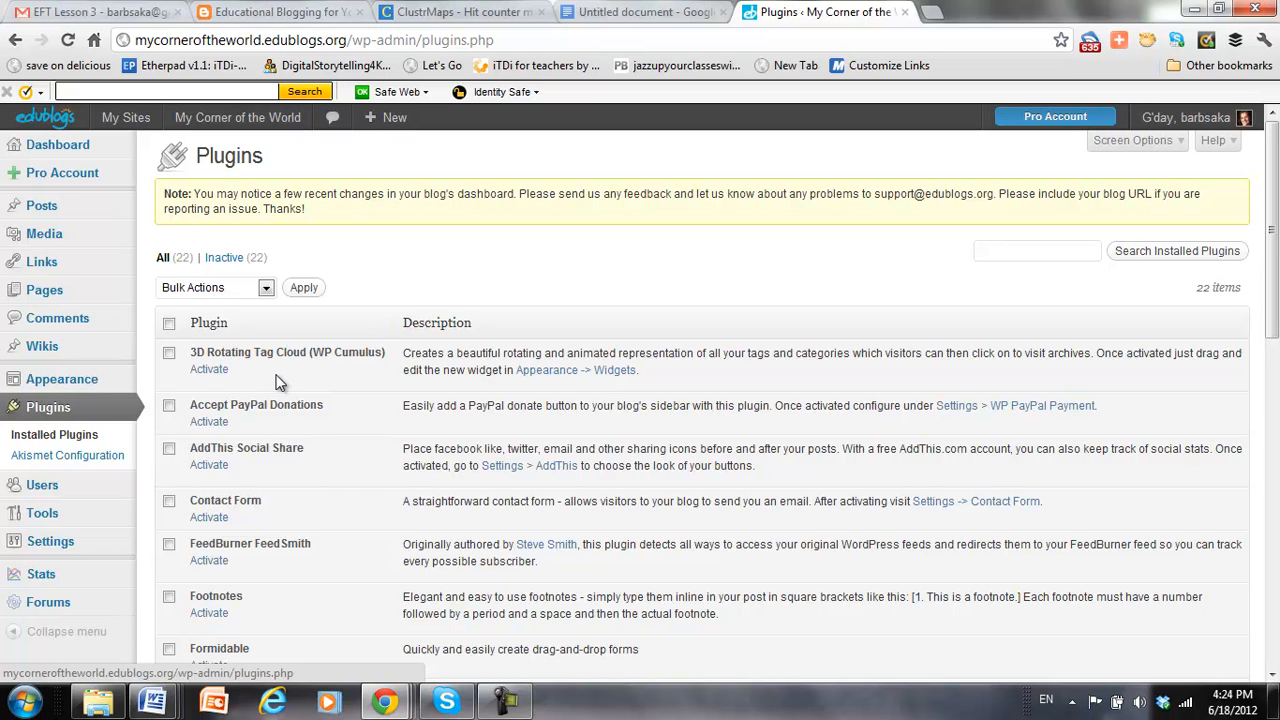
mouse_move(170, 367)
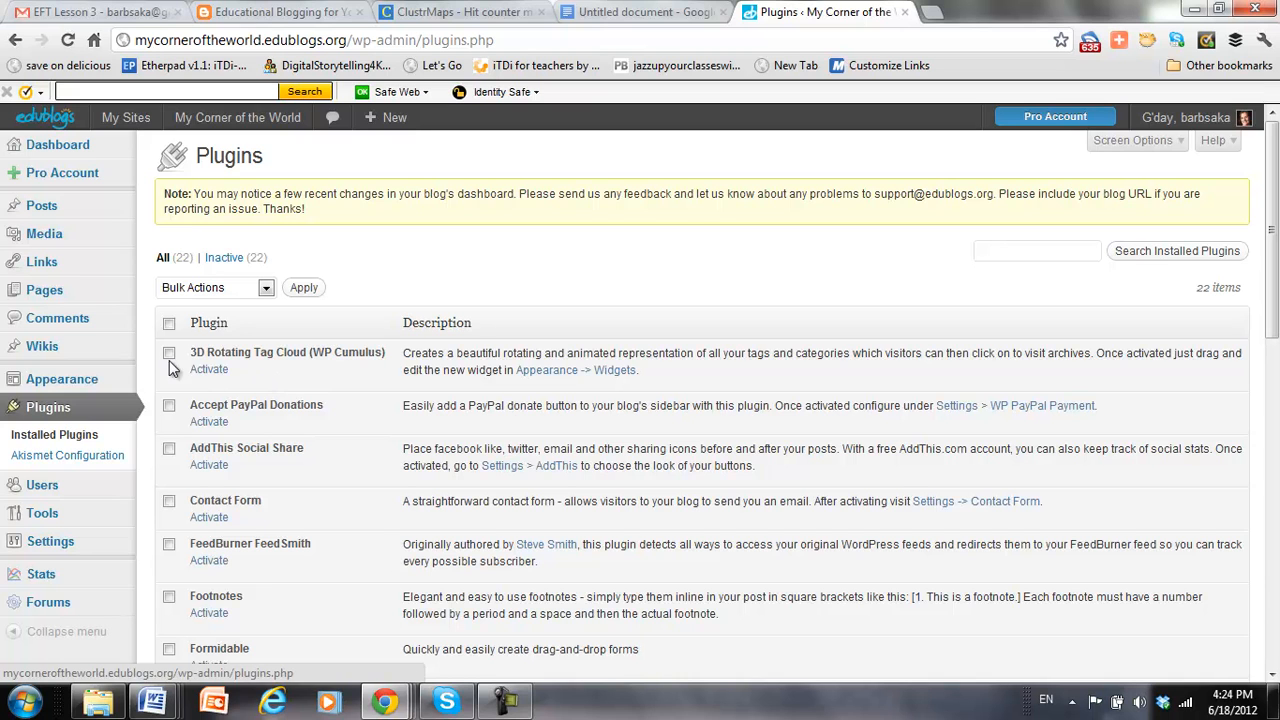
click(168, 352)
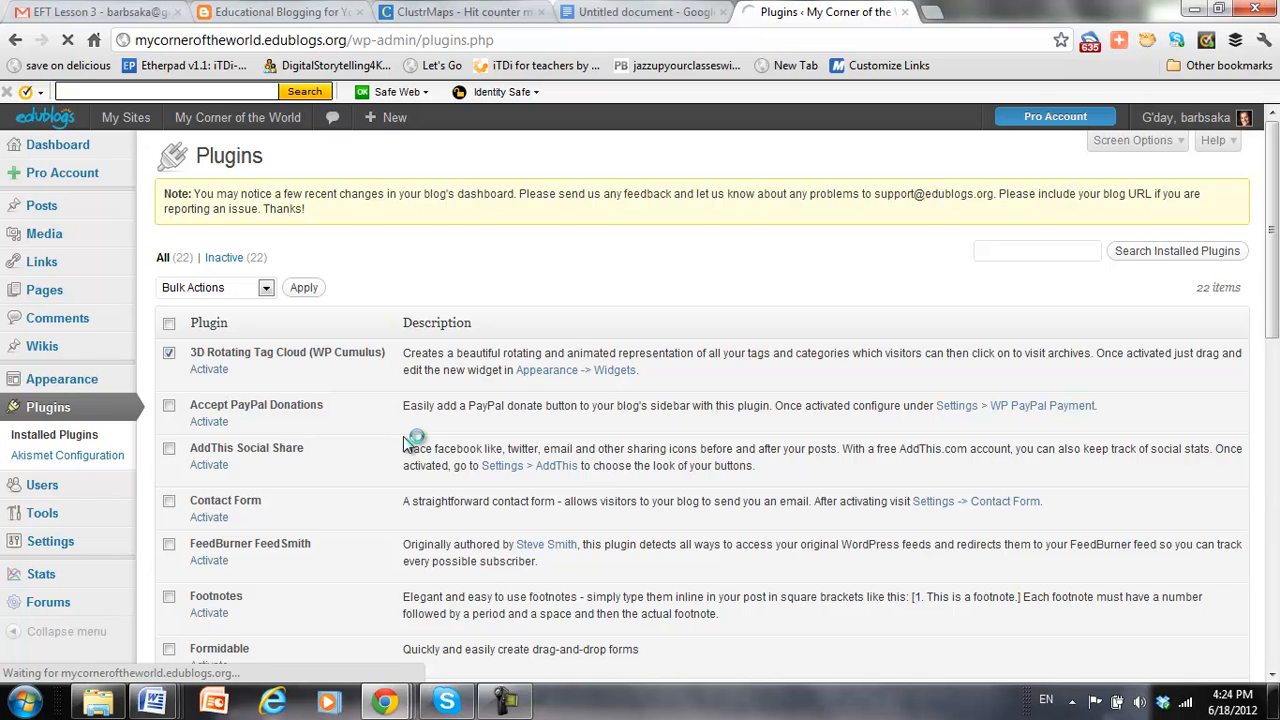
click(209, 369)
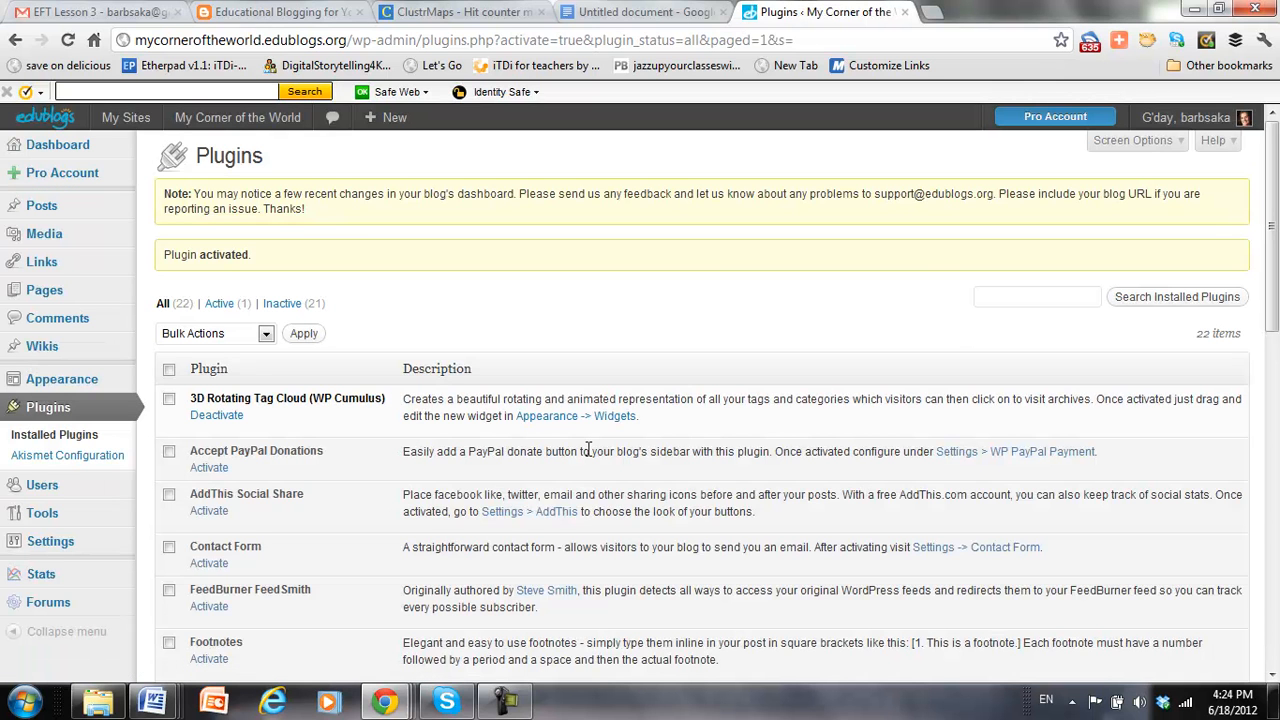
scroll(down, 3)
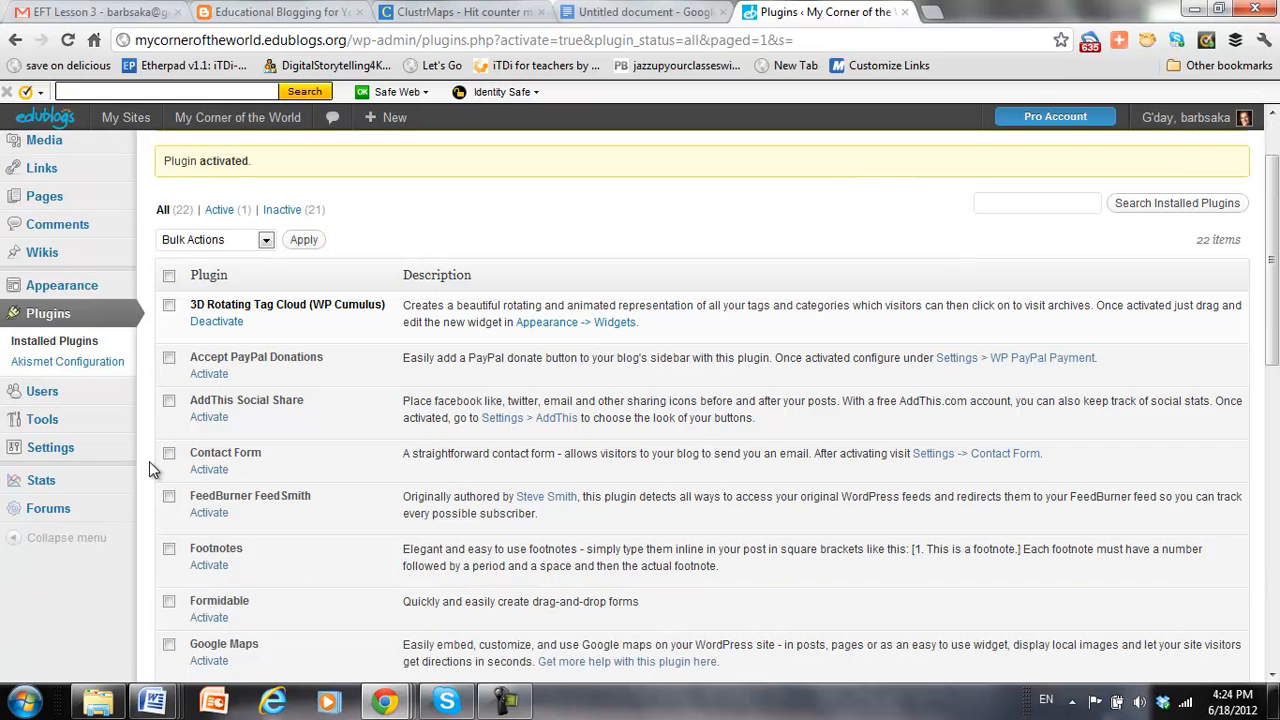
mouse_move(630, 338)
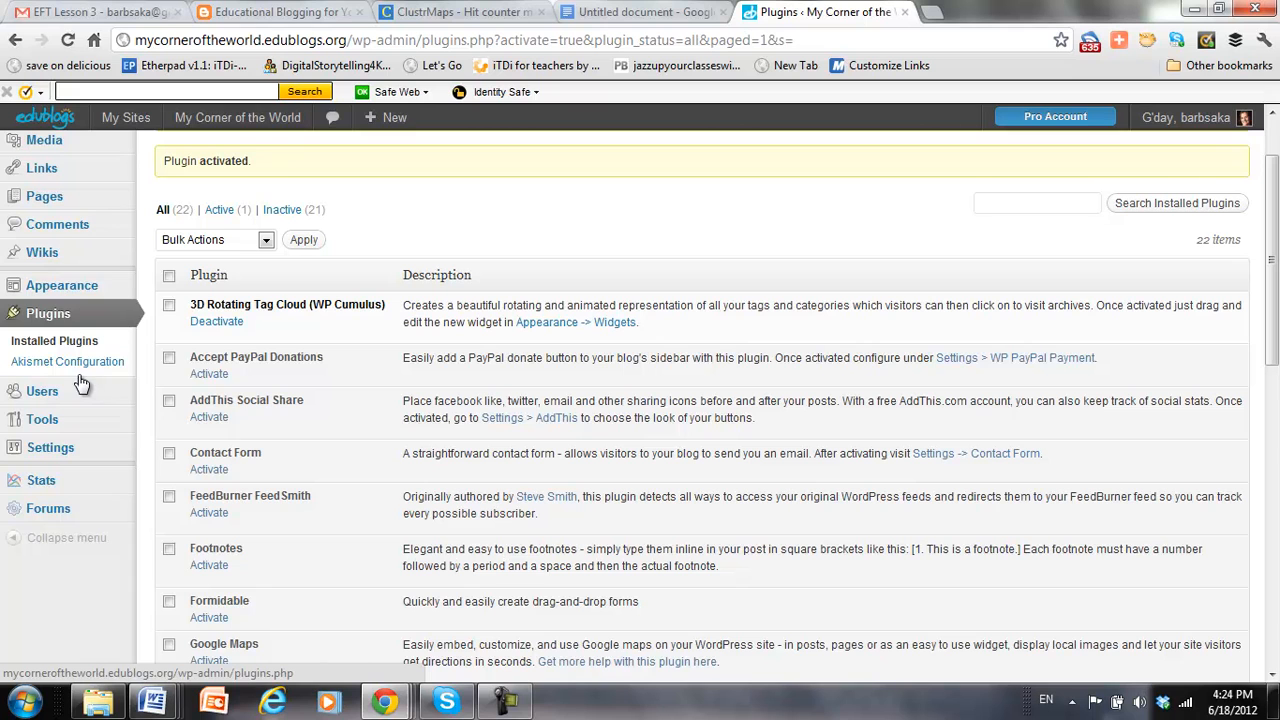
Step: Open the Widgets page and add the WP-Cumulus widget to Sidebar 2
click(62, 285)
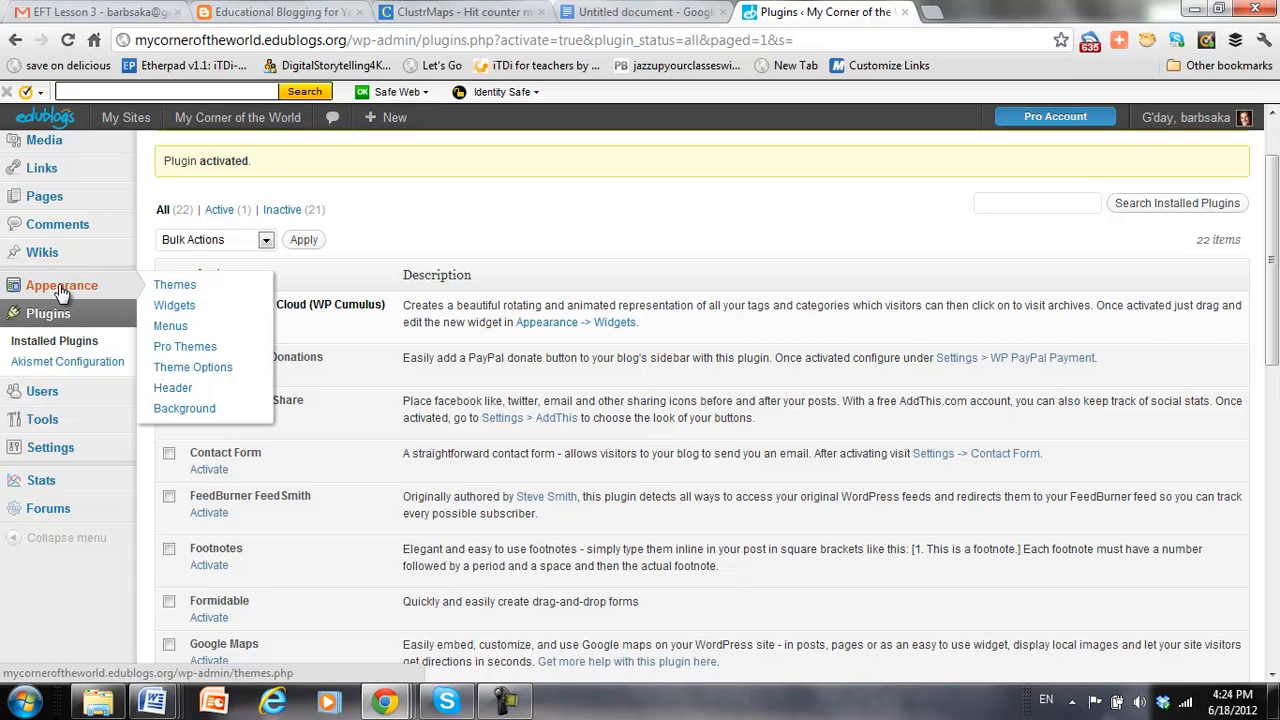
click(174, 305)
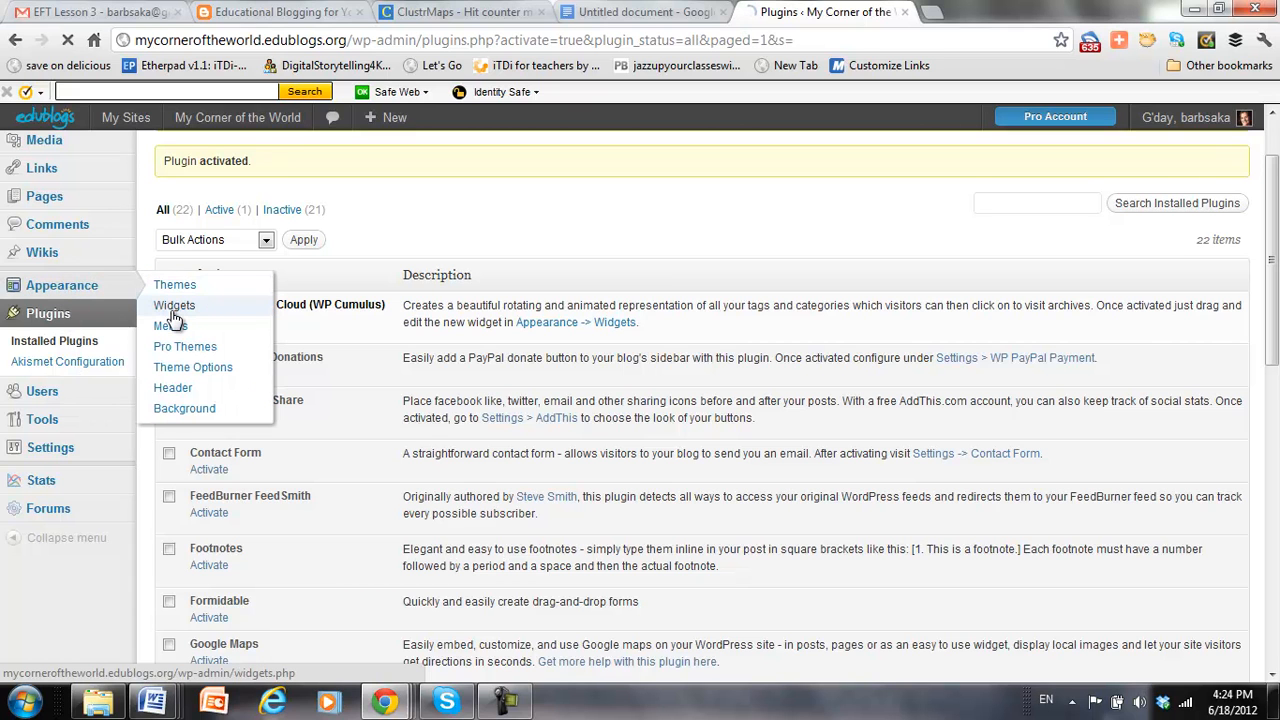
click(174, 305)
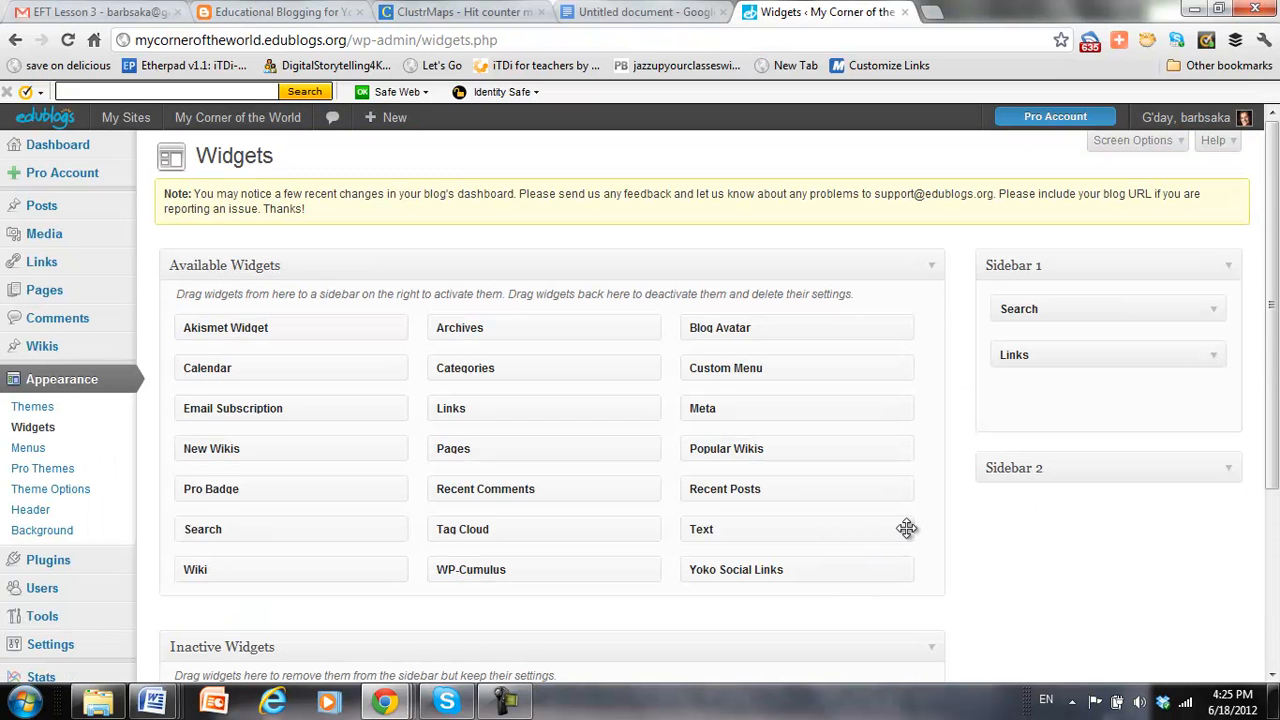
scroll(down, 3)
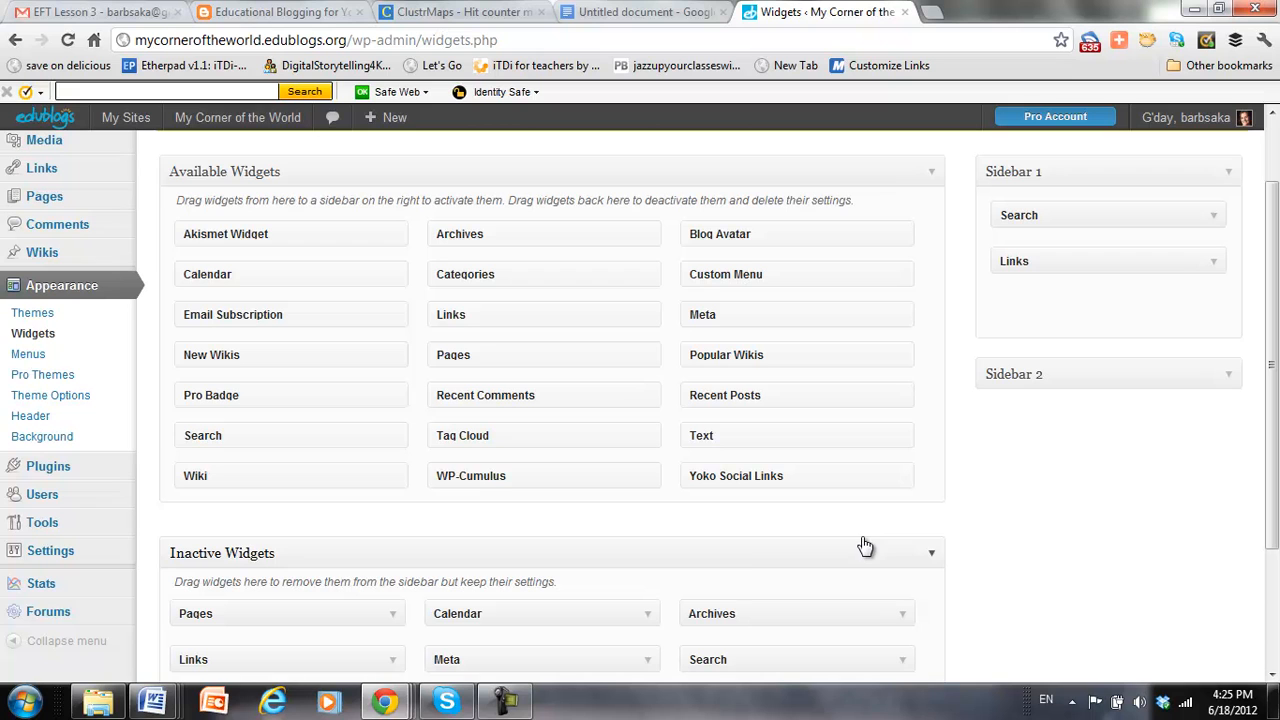
mouse_move(470, 485)
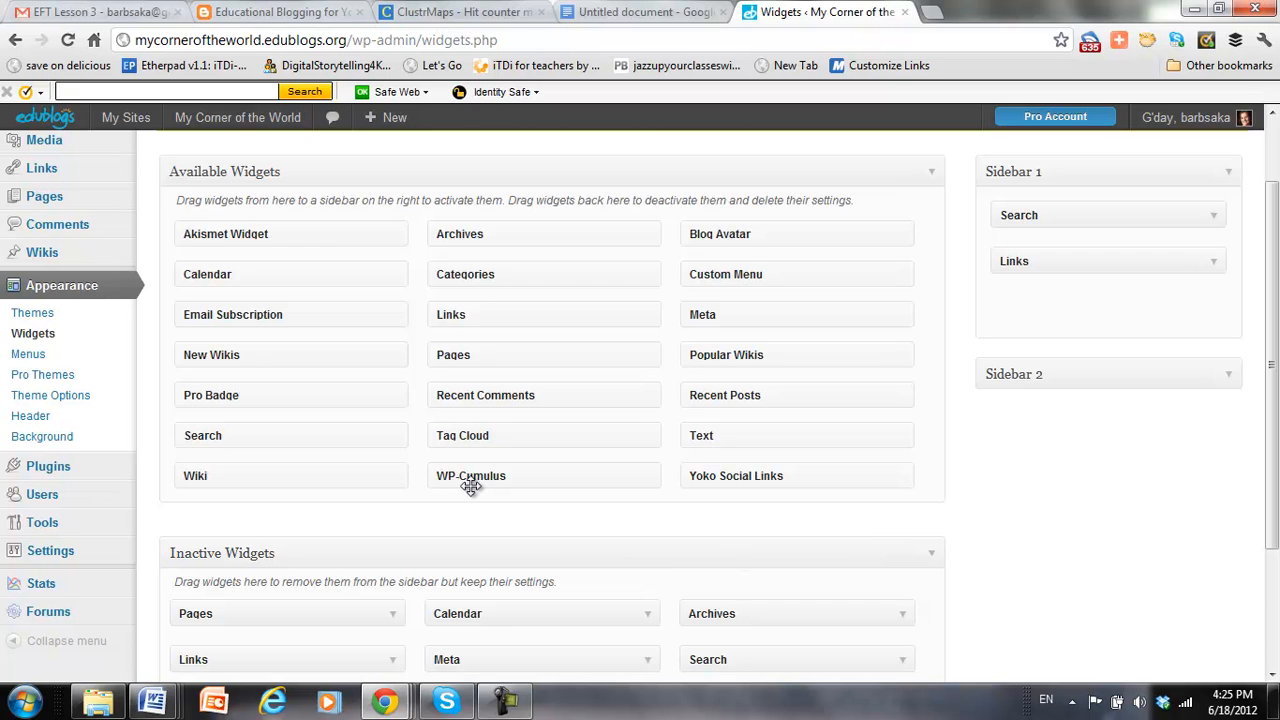
mouse_move(841, 443)
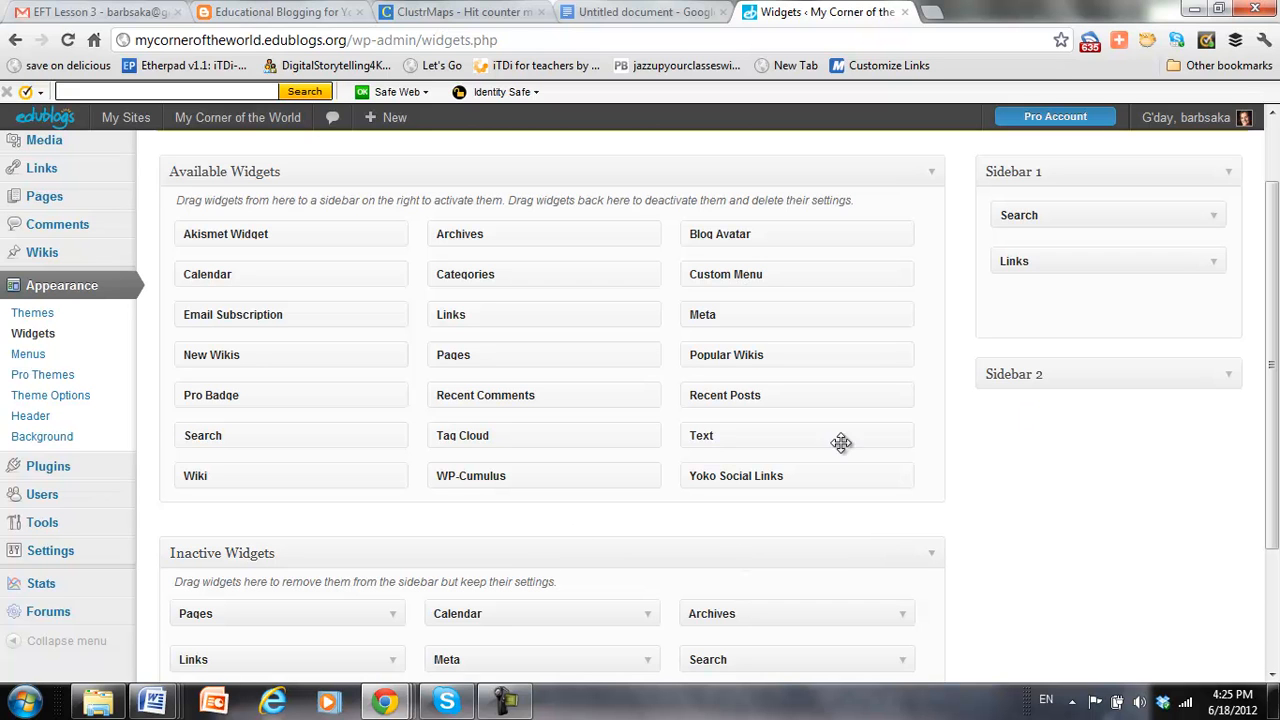
click(1228, 375)
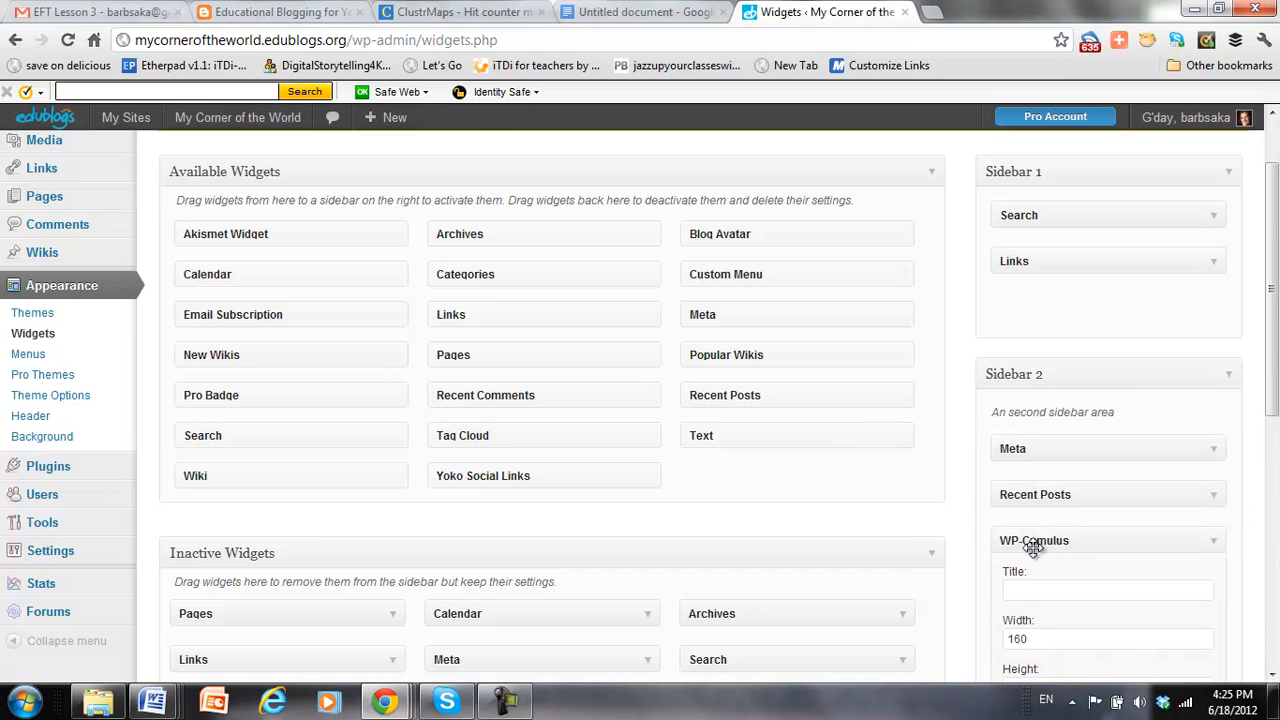
Step: Save the WP-Cumulus widget with its default settings
scroll(down, 3)
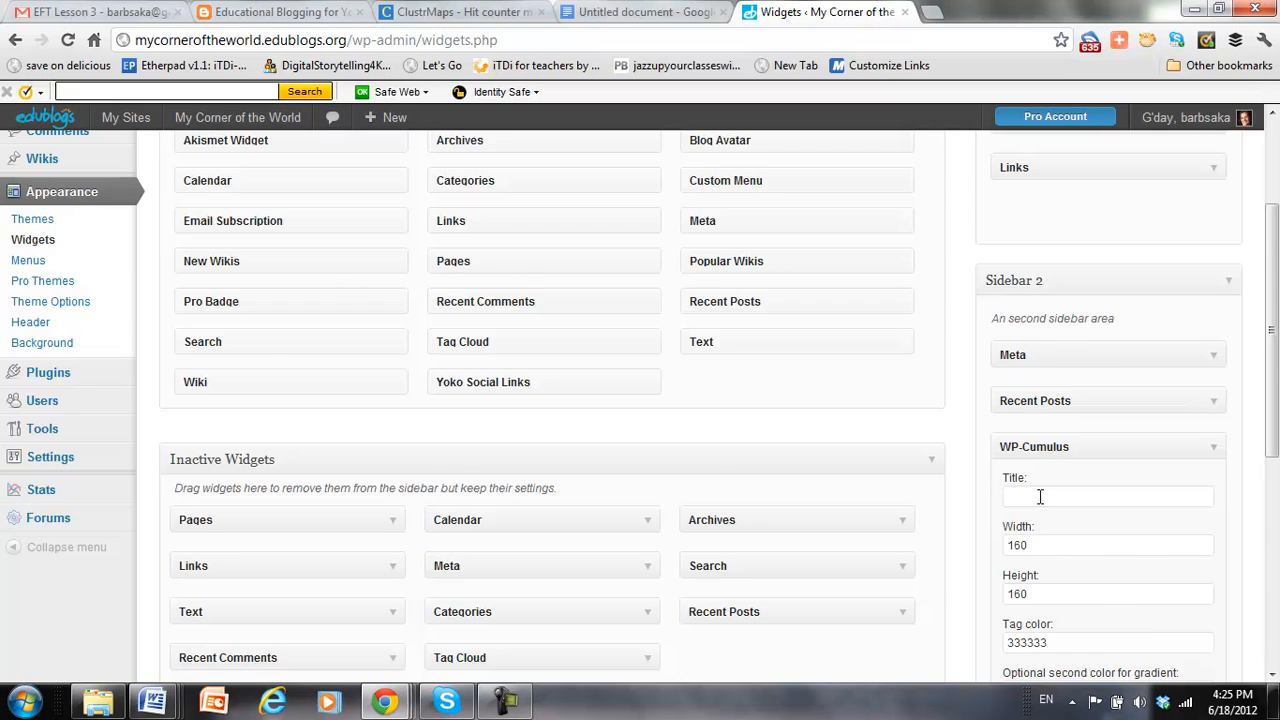
scroll(down, 3)
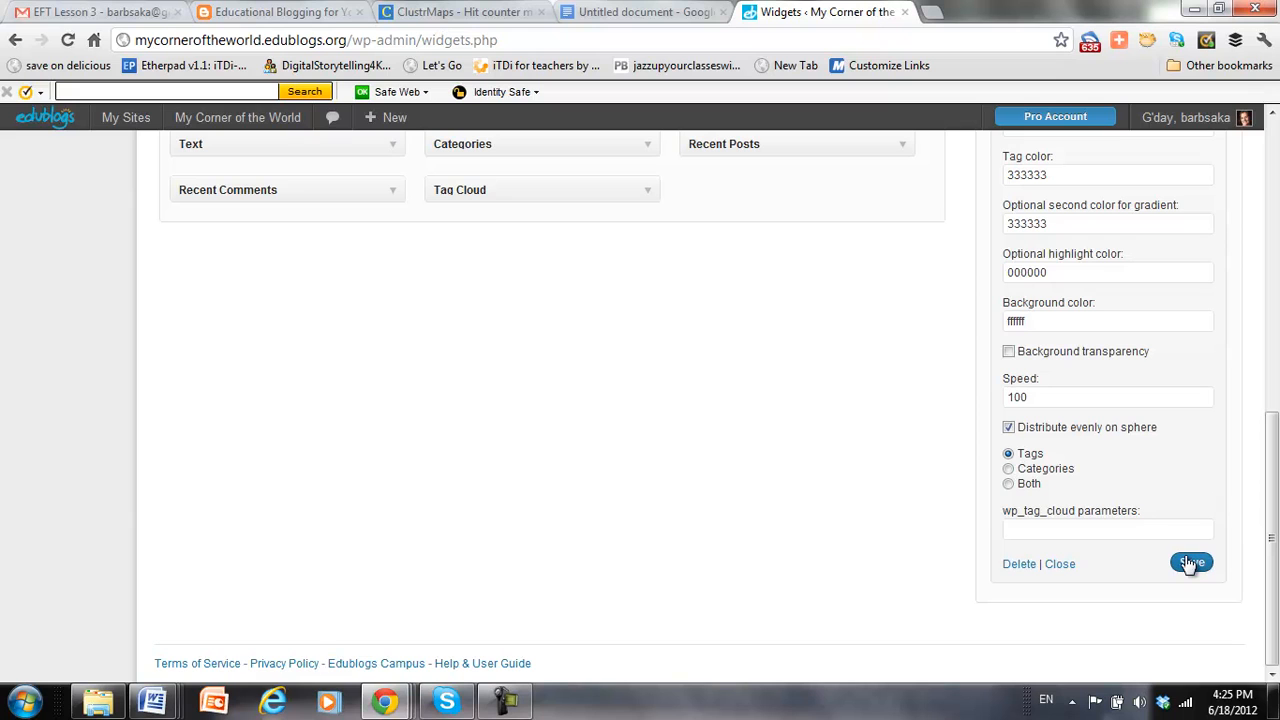
click(1191, 562)
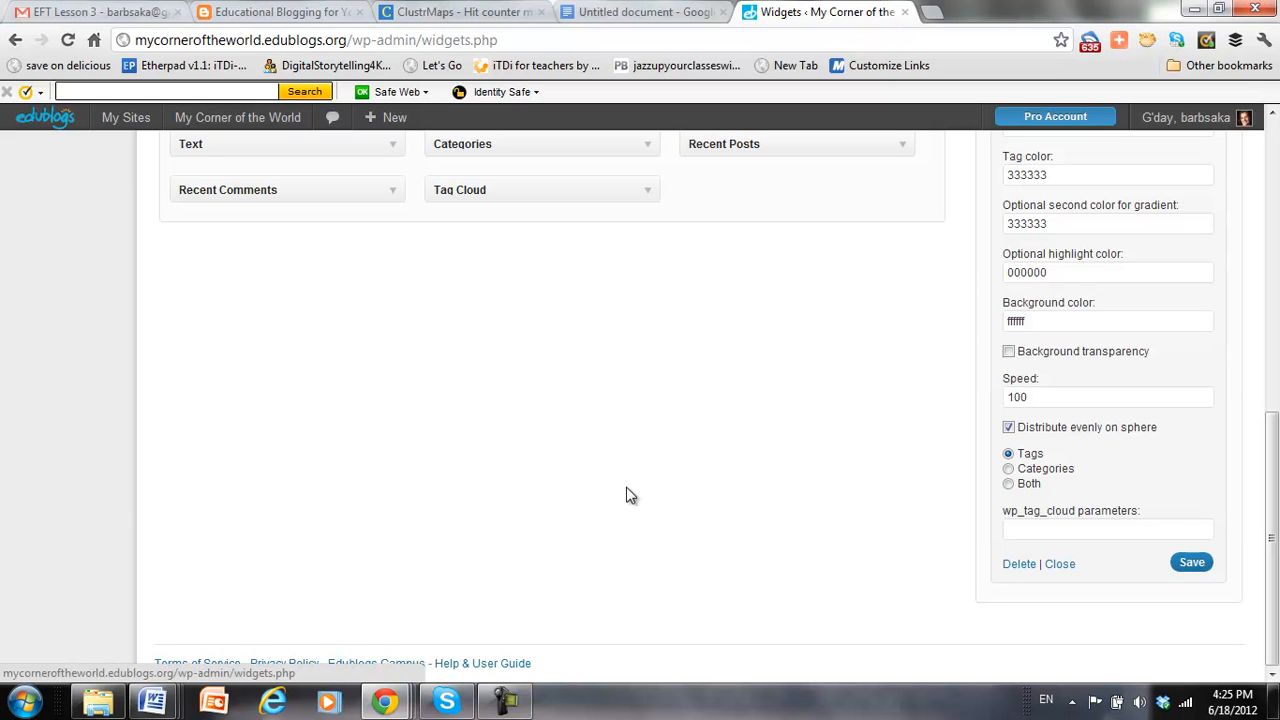
scroll(up, 3)
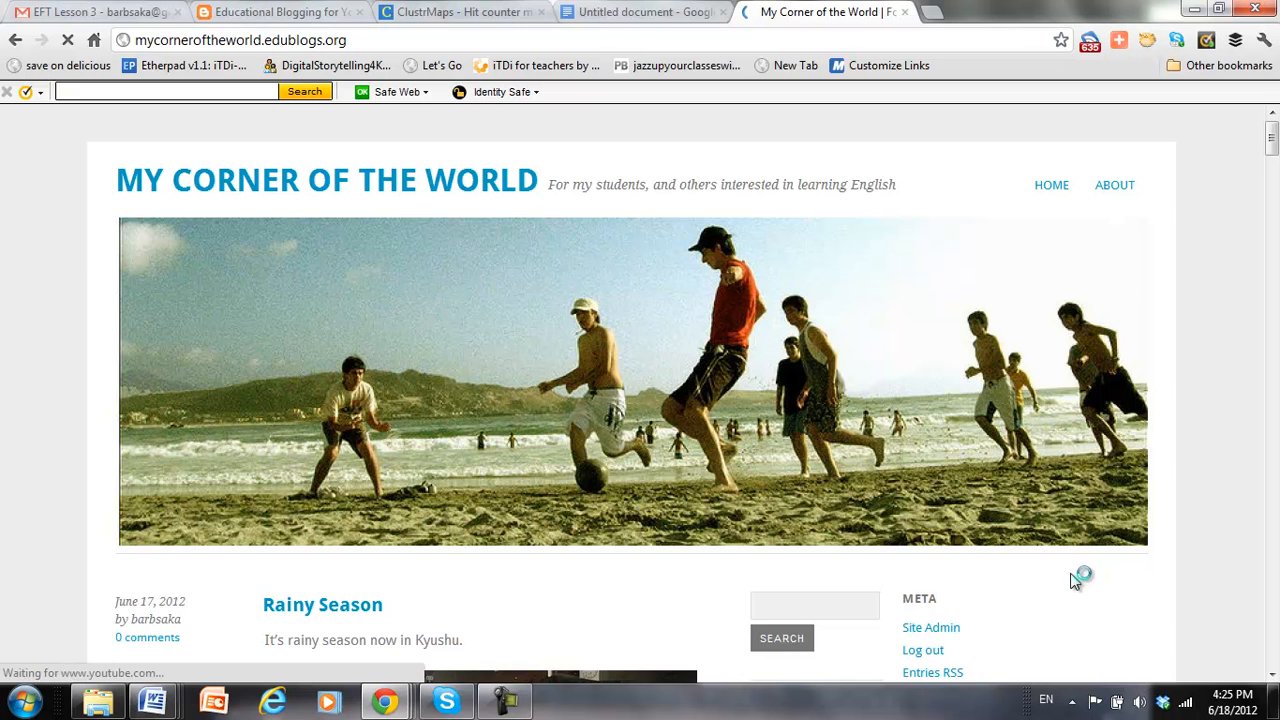
Step: Check the tag cloud below Recent Posts, open the TEFL tag, then return home
scroll(down, 3)
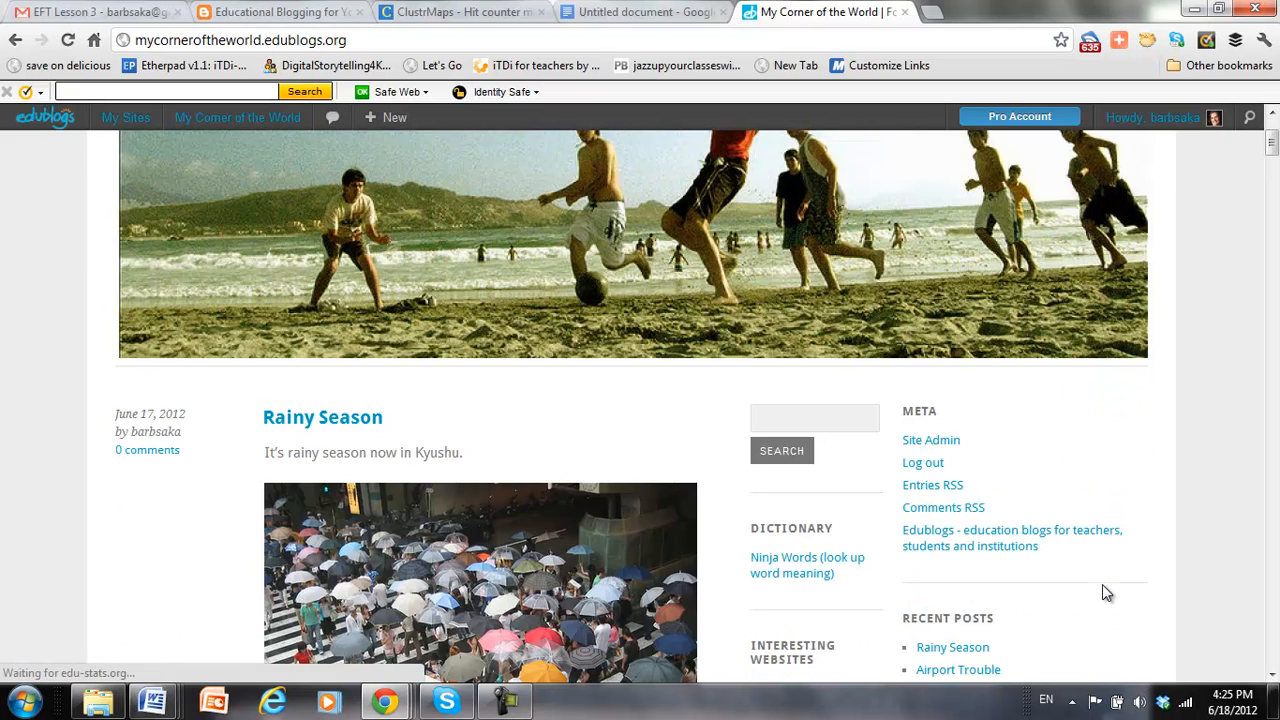
scroll(down, 3)
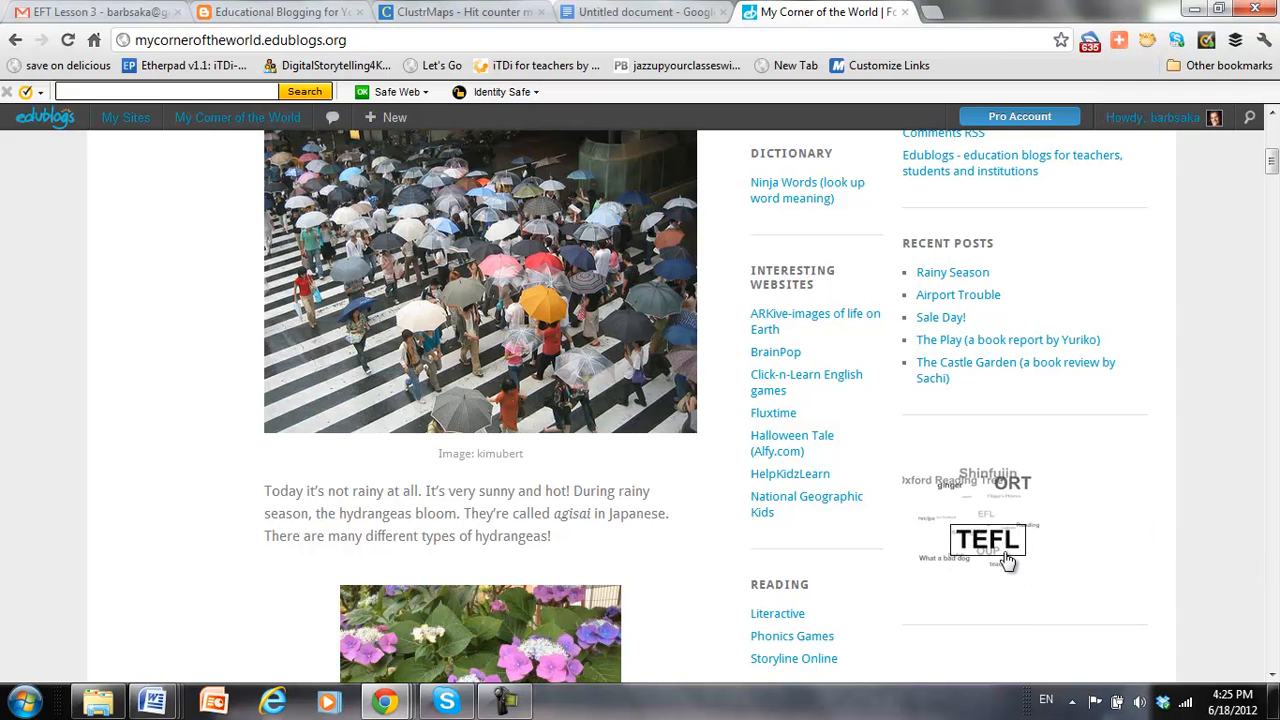
click(987, 540)
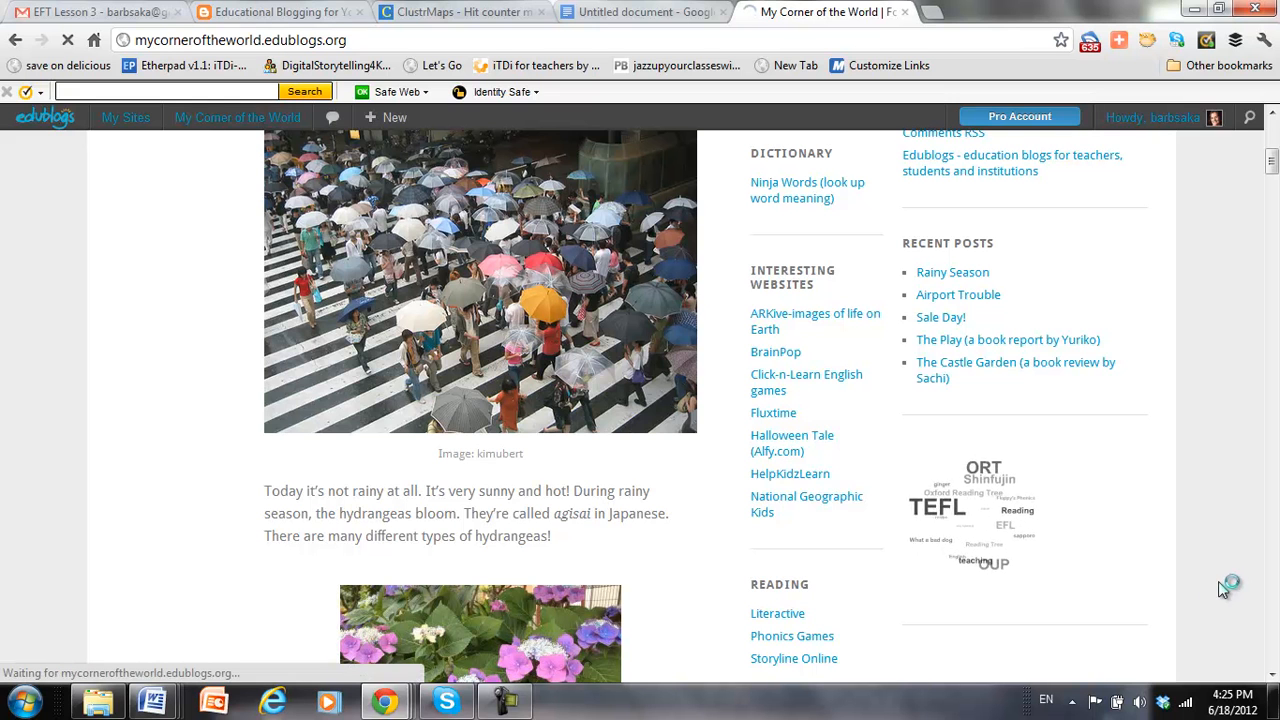
click(950, 510)
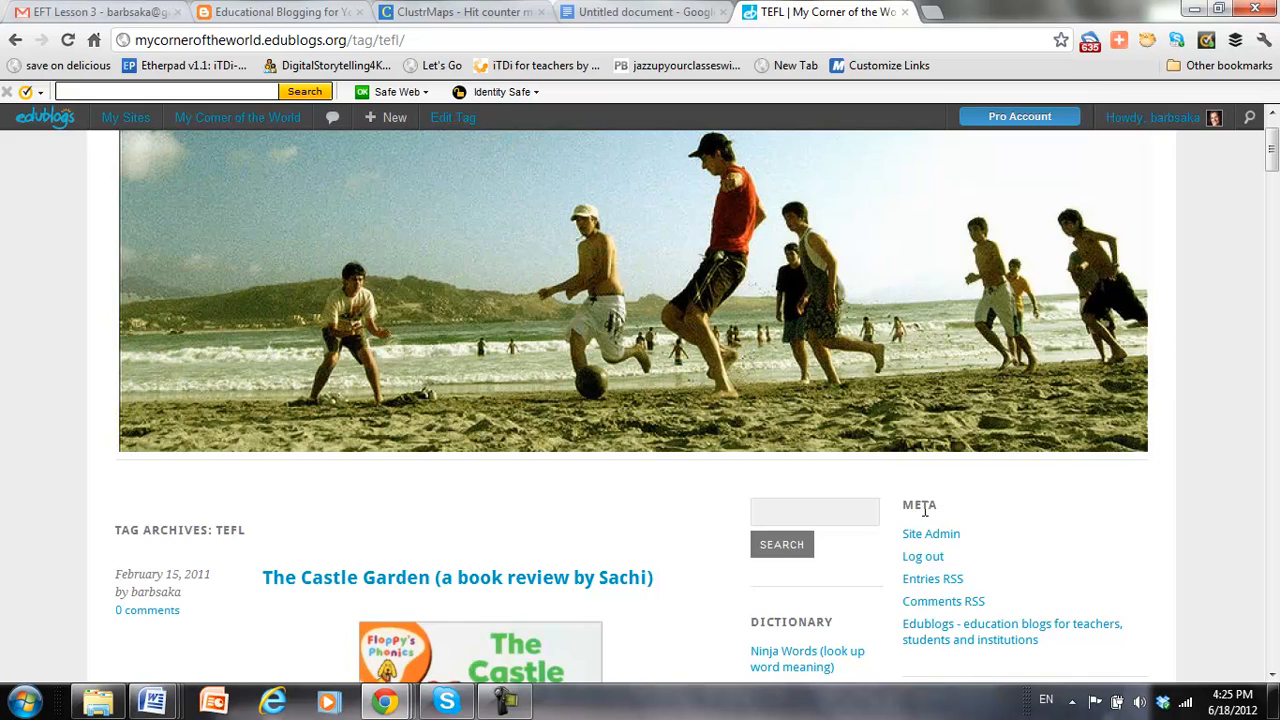
scroll(up, 3)
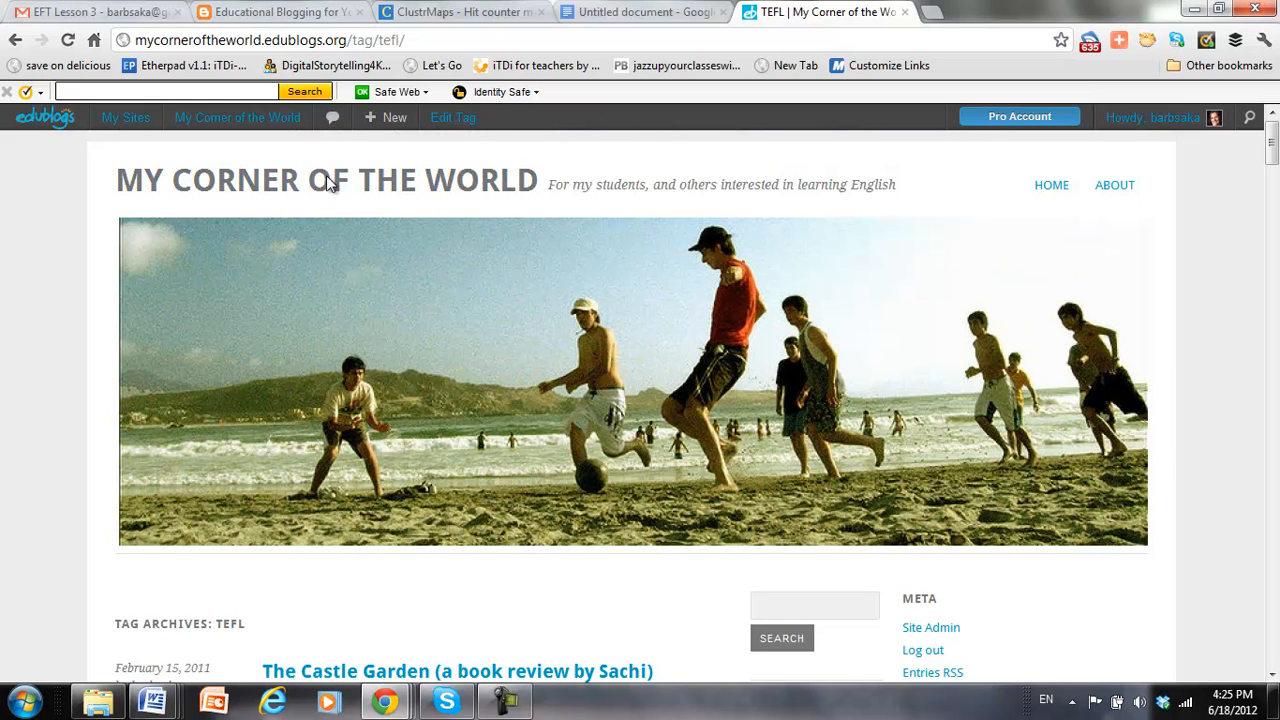
click(237, 117)
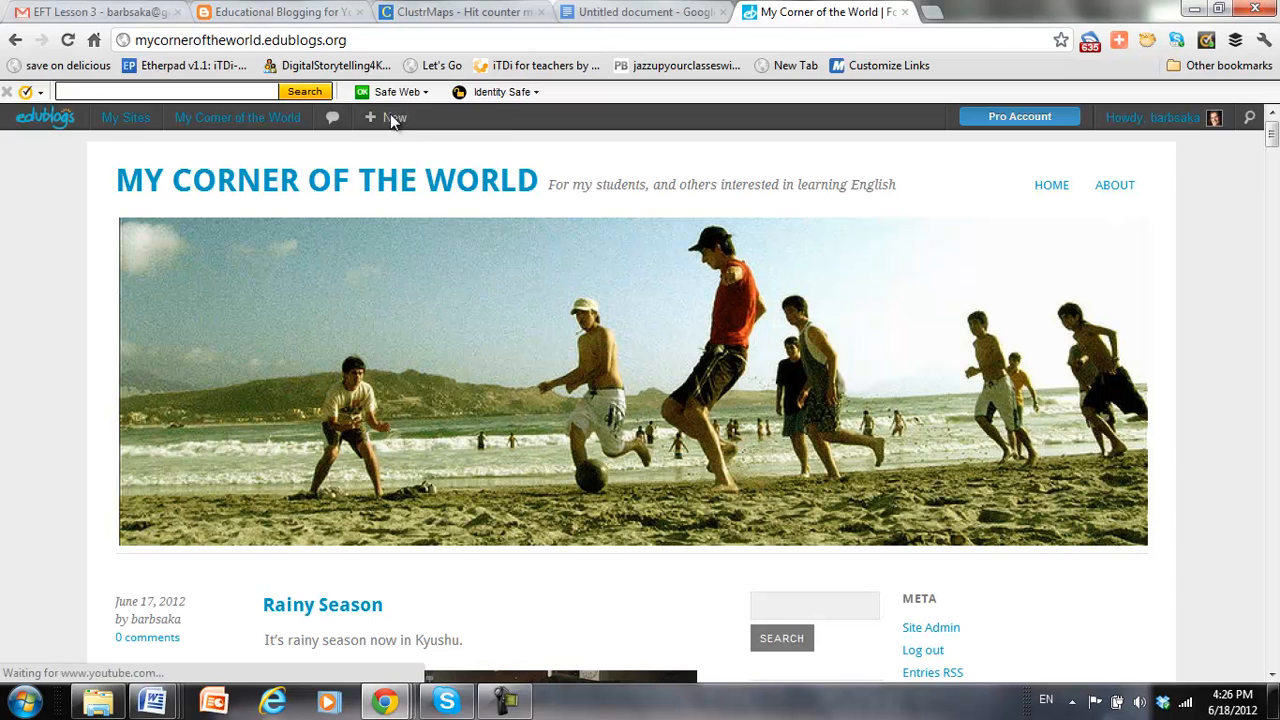
click(240, 40)
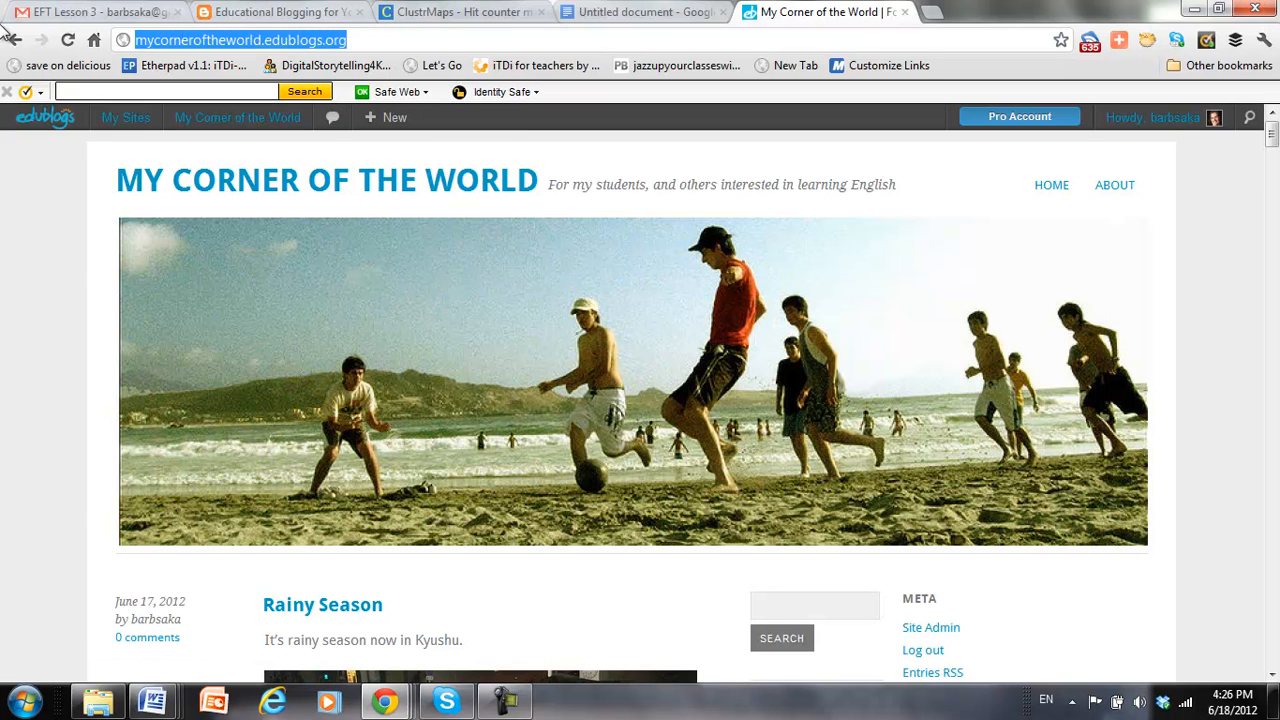
Step: Enter the blog URL and email in ClustrMaps' Create yours form and submit Make my map
click(460, 12)
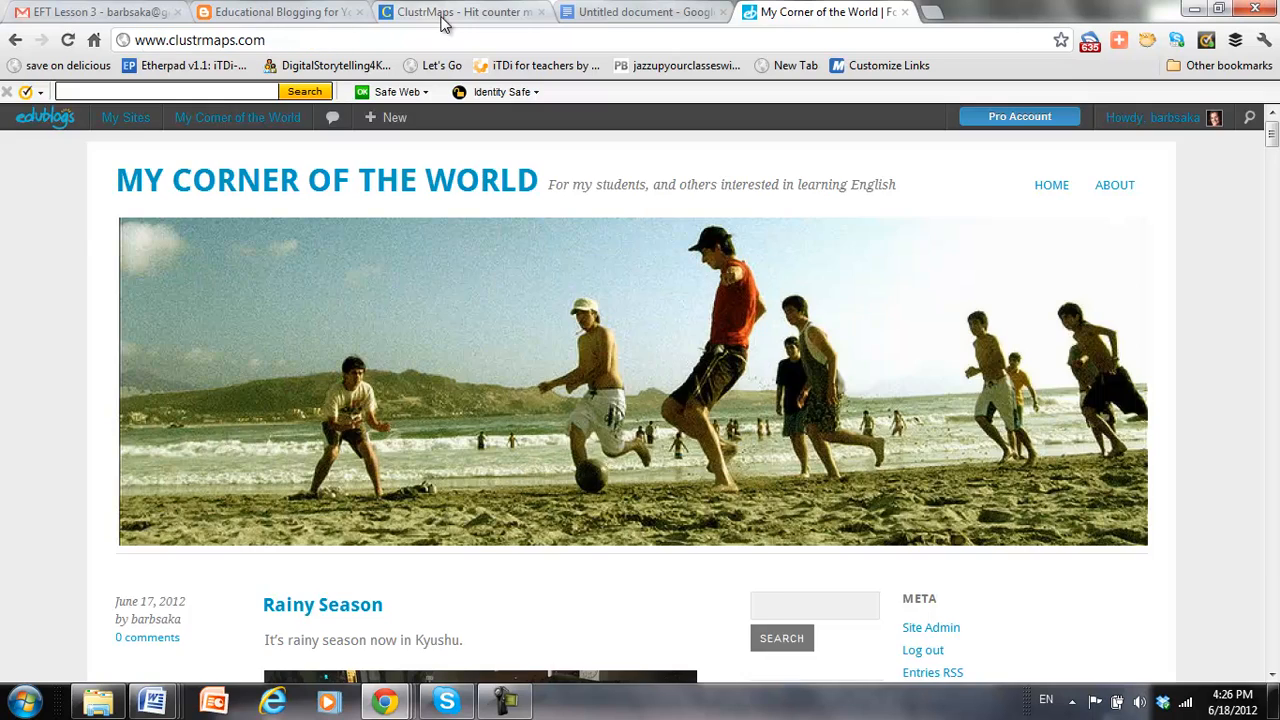
click(460, 12)
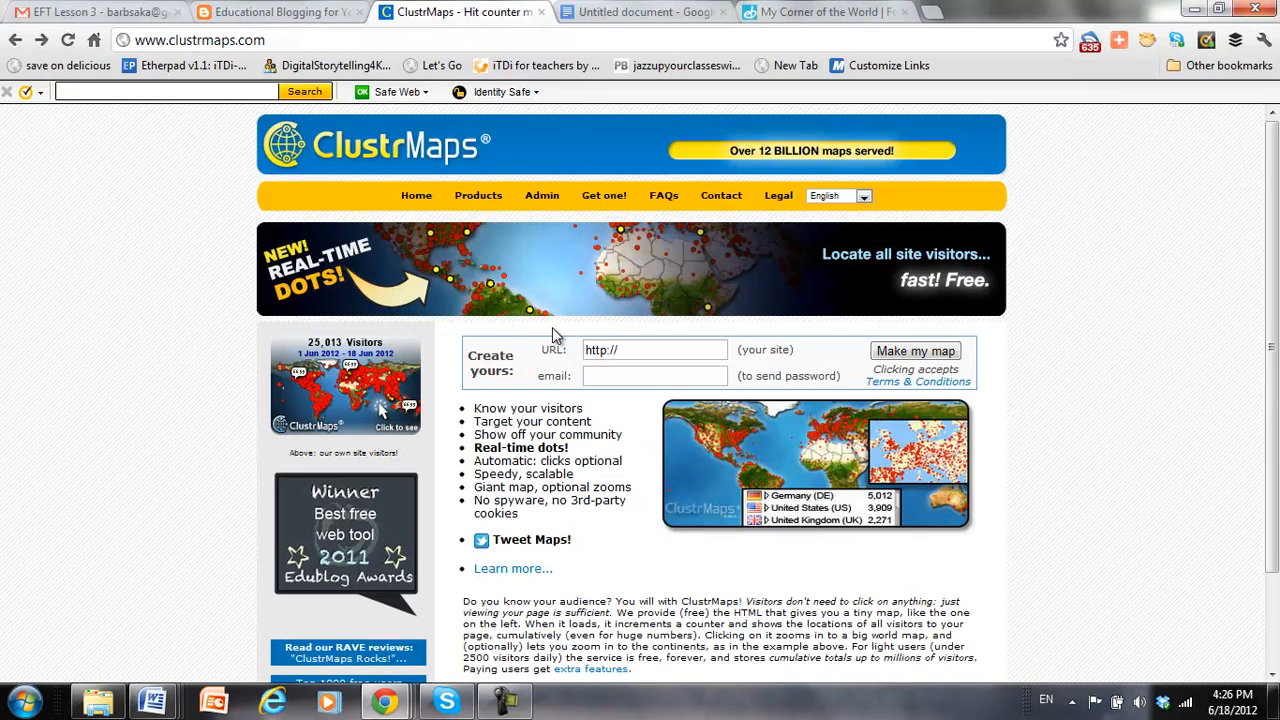
mouse_move(700, 378)
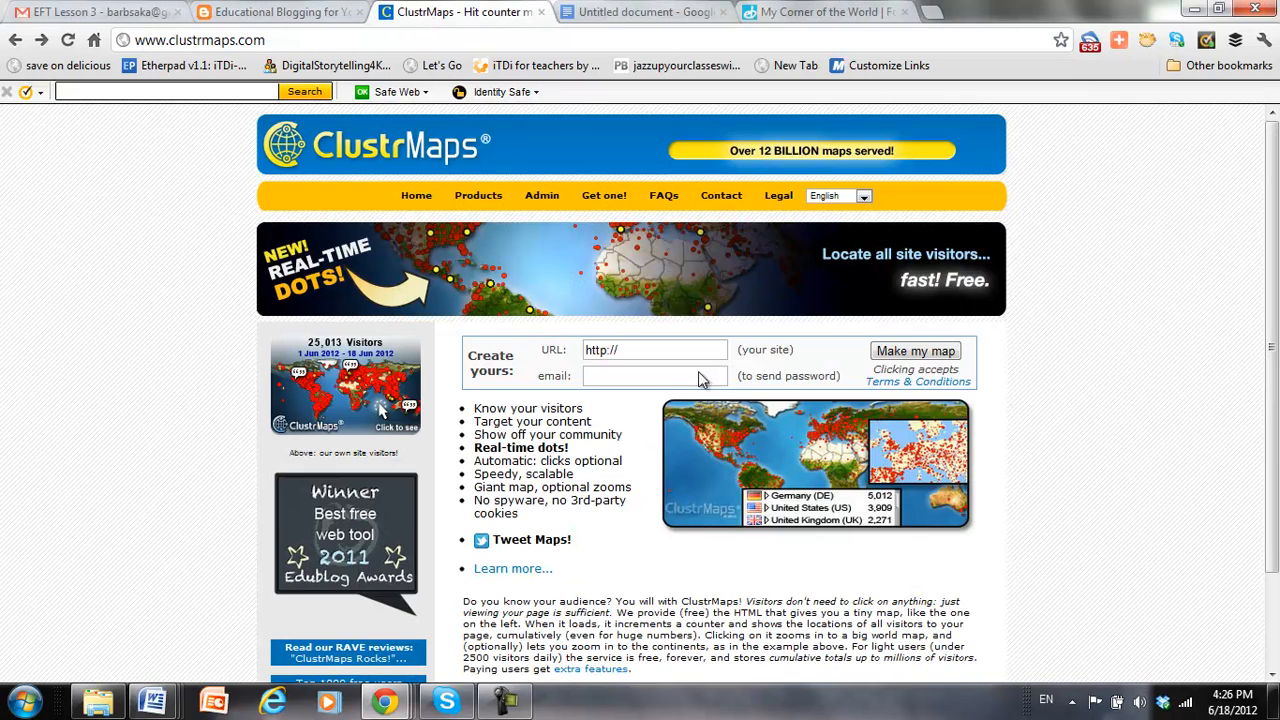
click(654, 349)
text(mycorneroftheworld.)
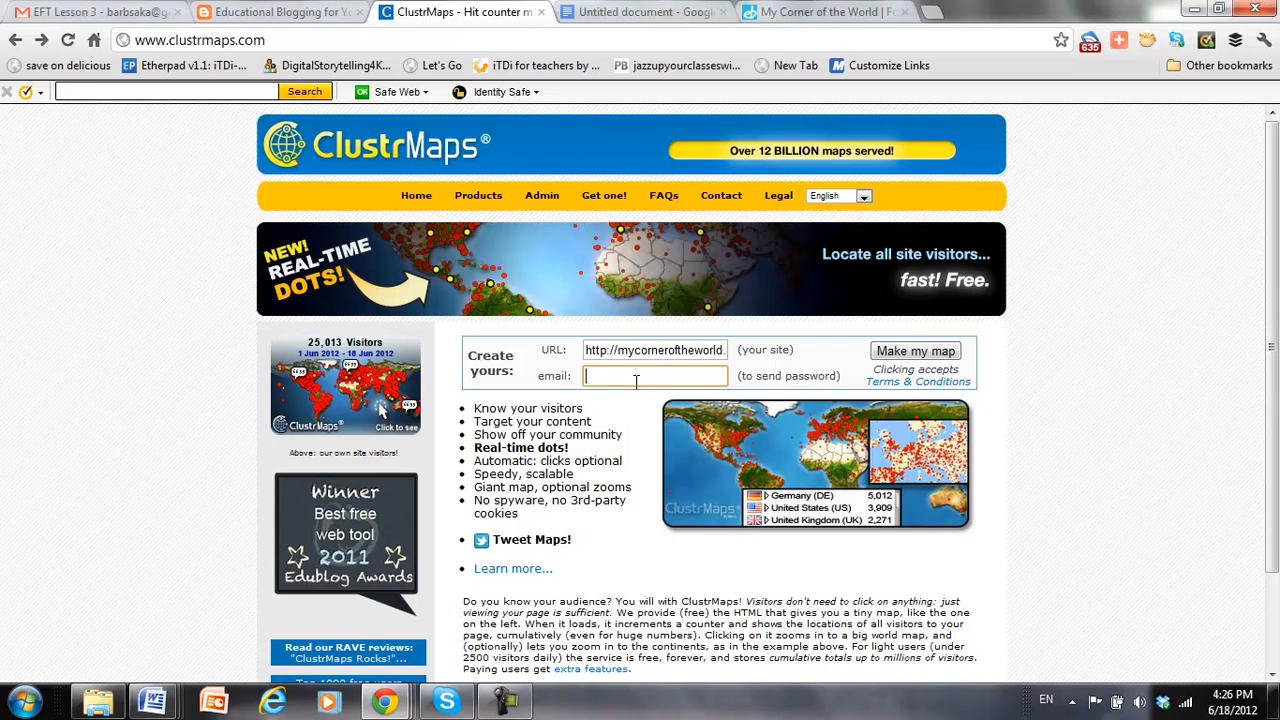
text(br)
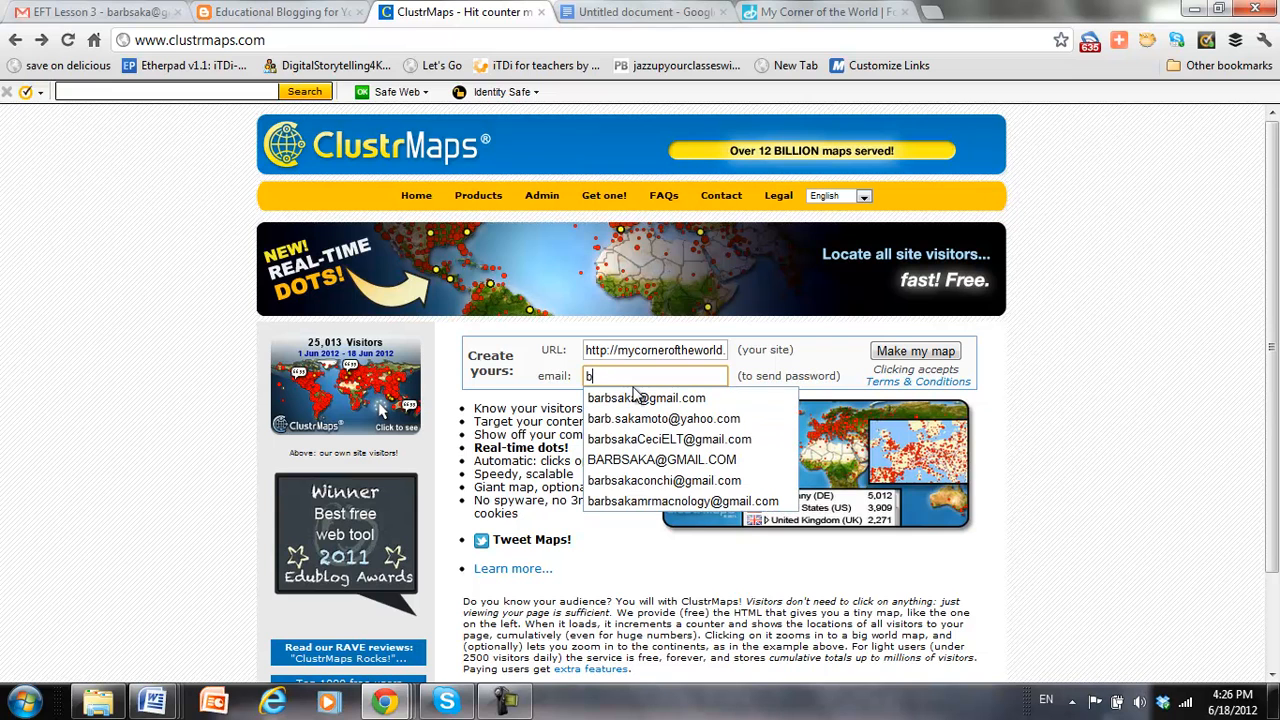
text(arb)
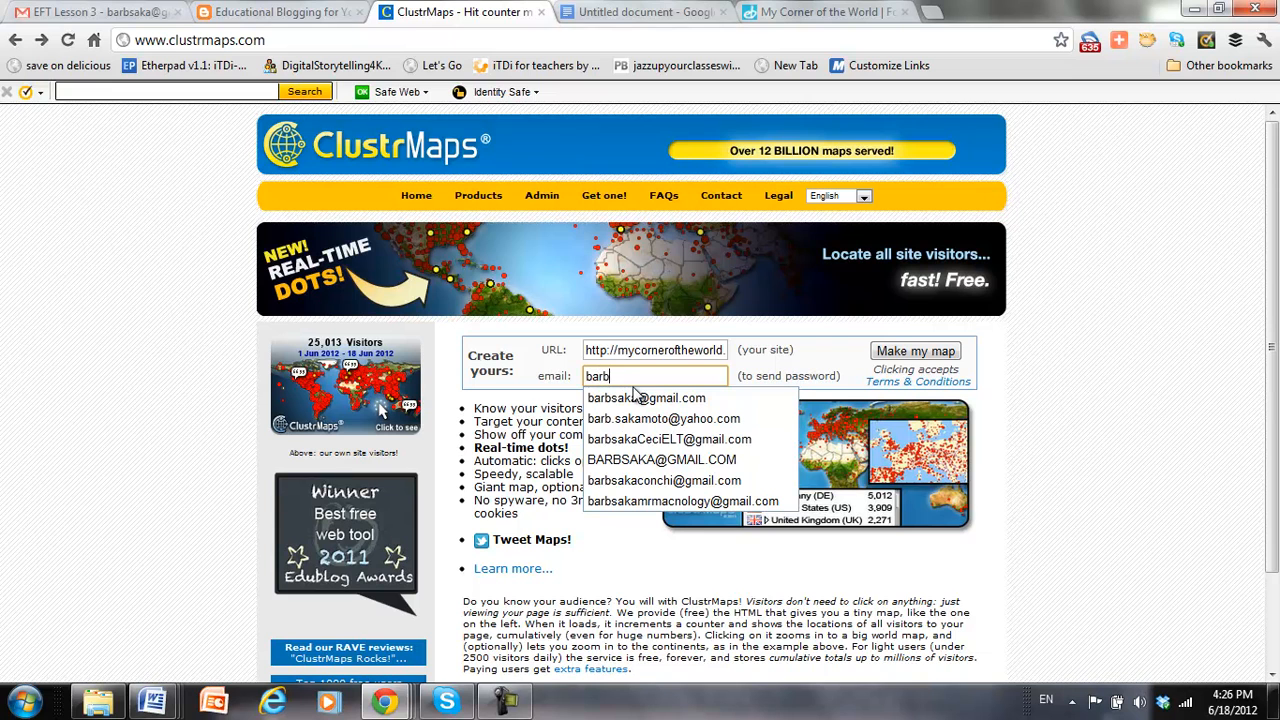
click(646, 398)
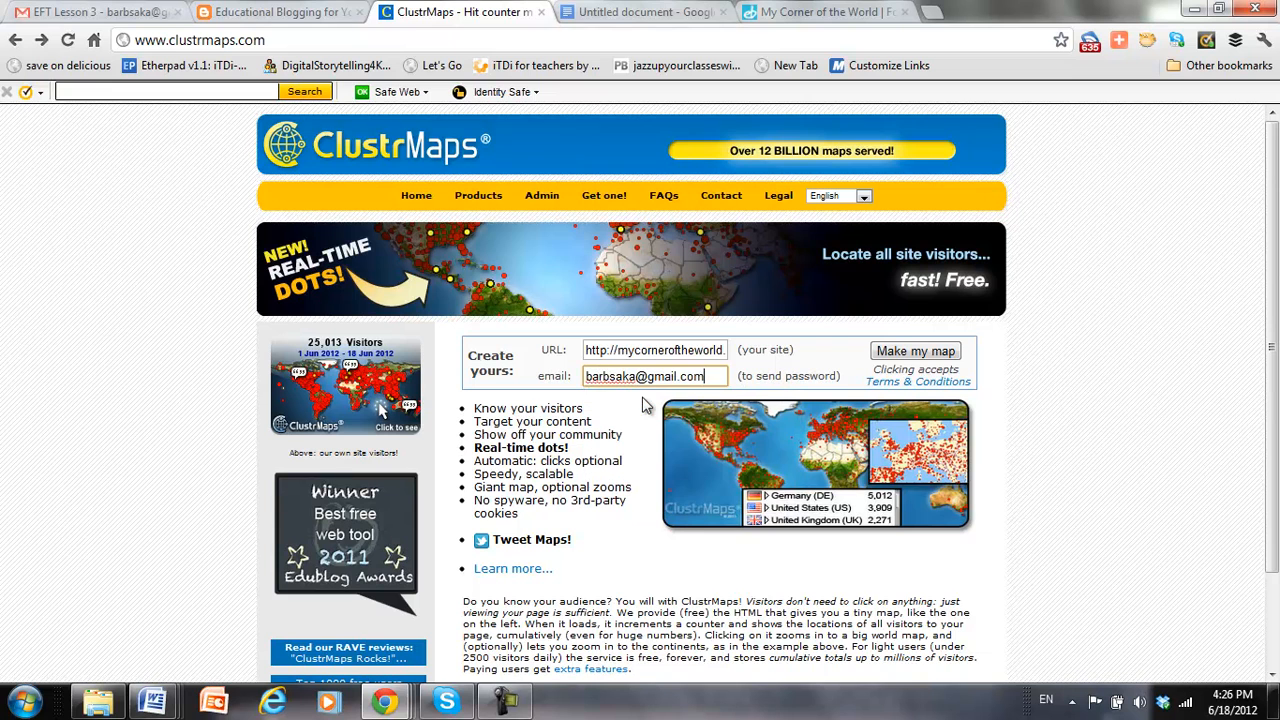
click(914, 350)
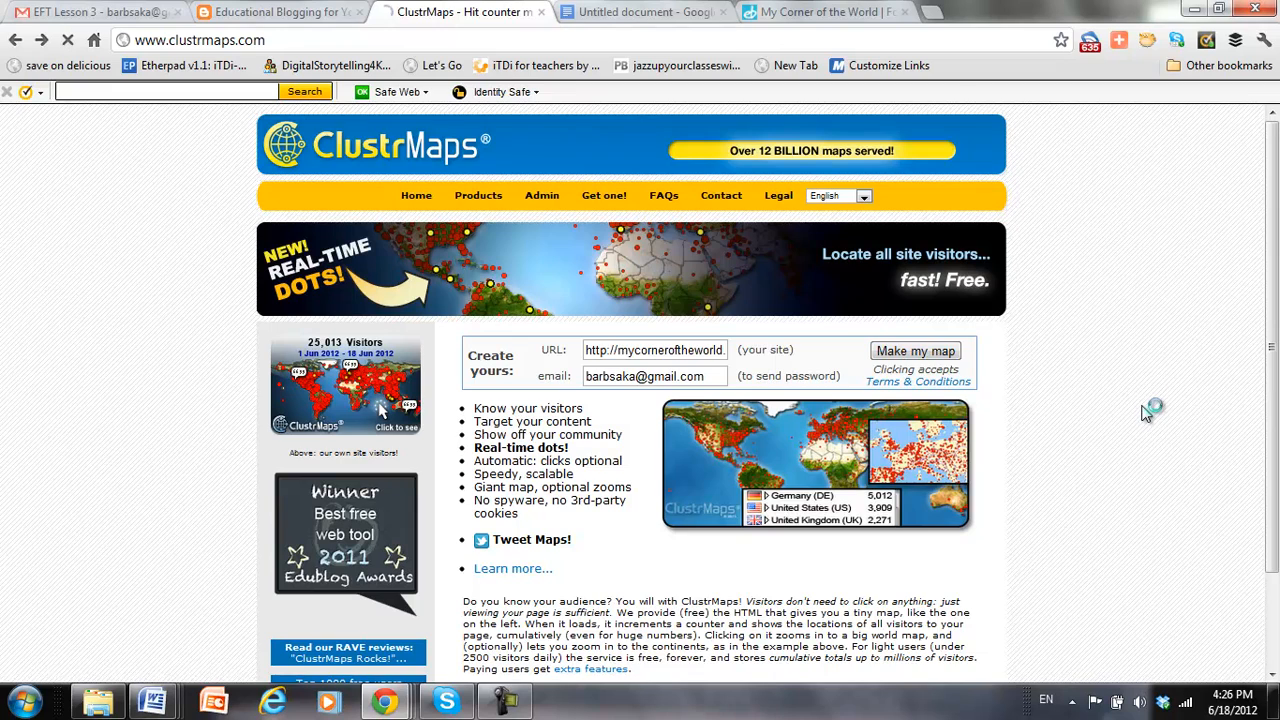
Step: Select all of ClustrMaps' recommended visitor-map HTML code and copy it
click(914, 350)
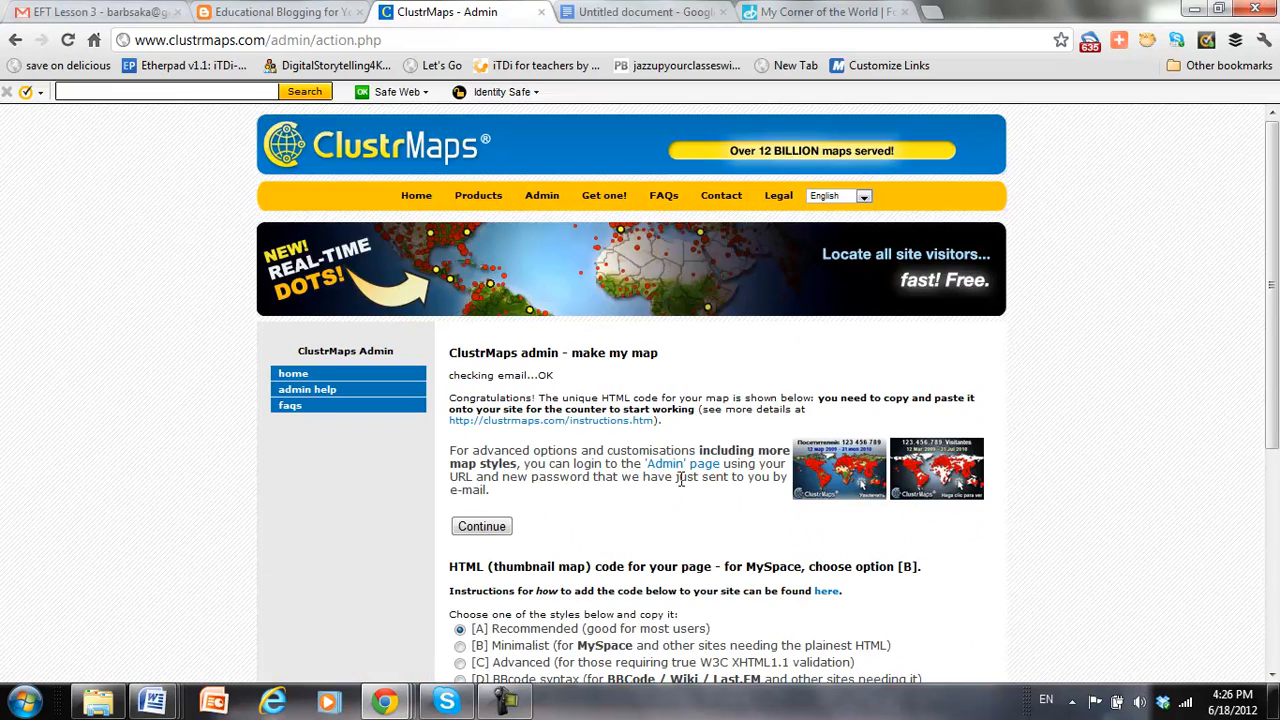
scroll(down, 3)
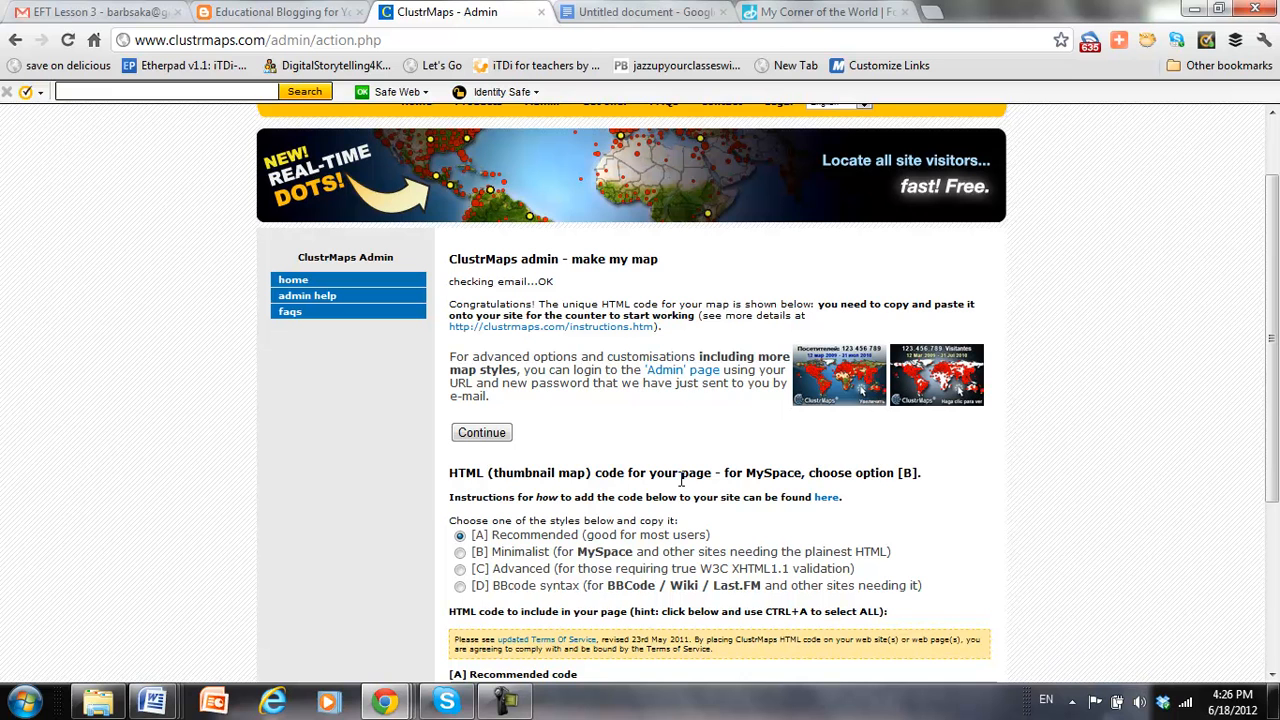
mouse_move(826, 497)
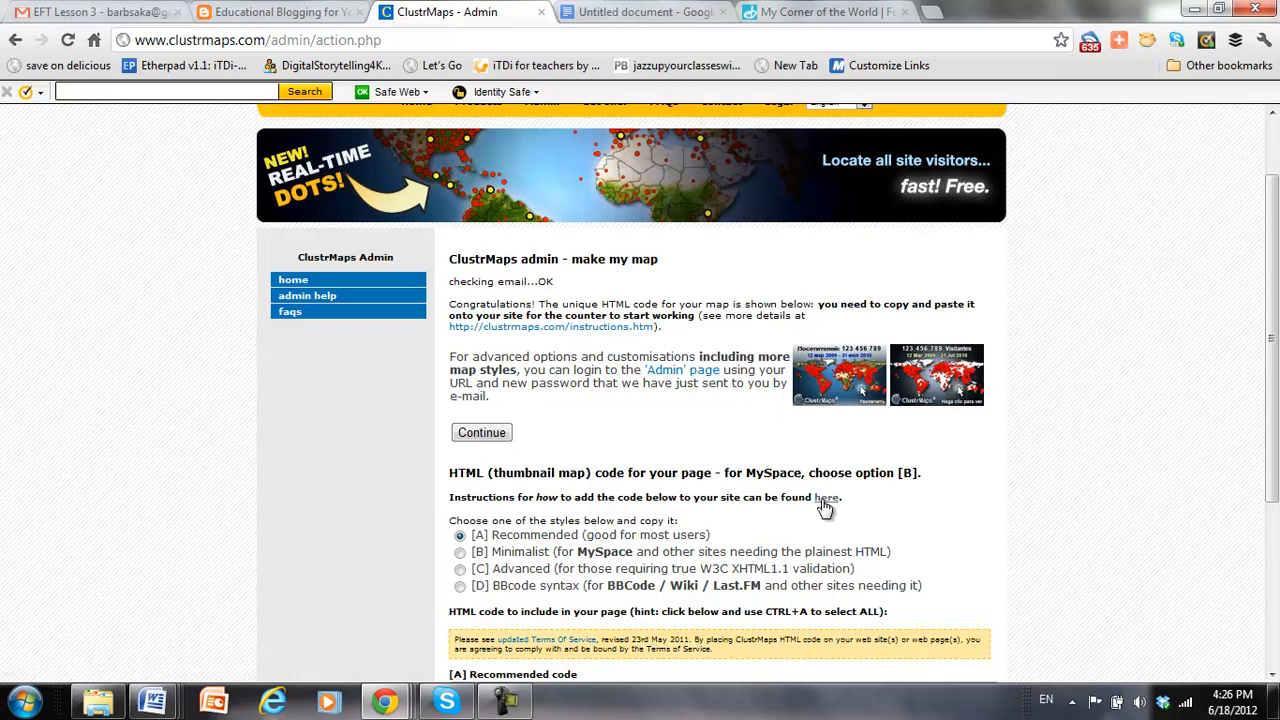
scroll(down, 3)
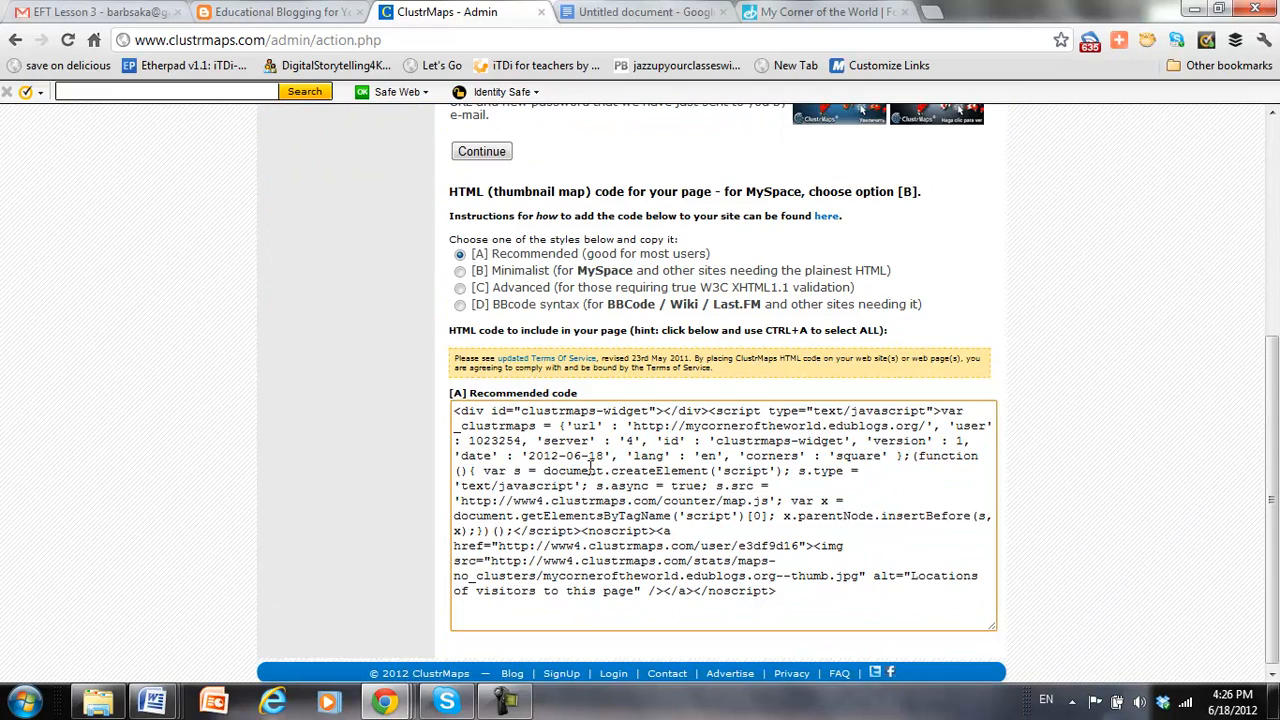
right_click(595, 448)
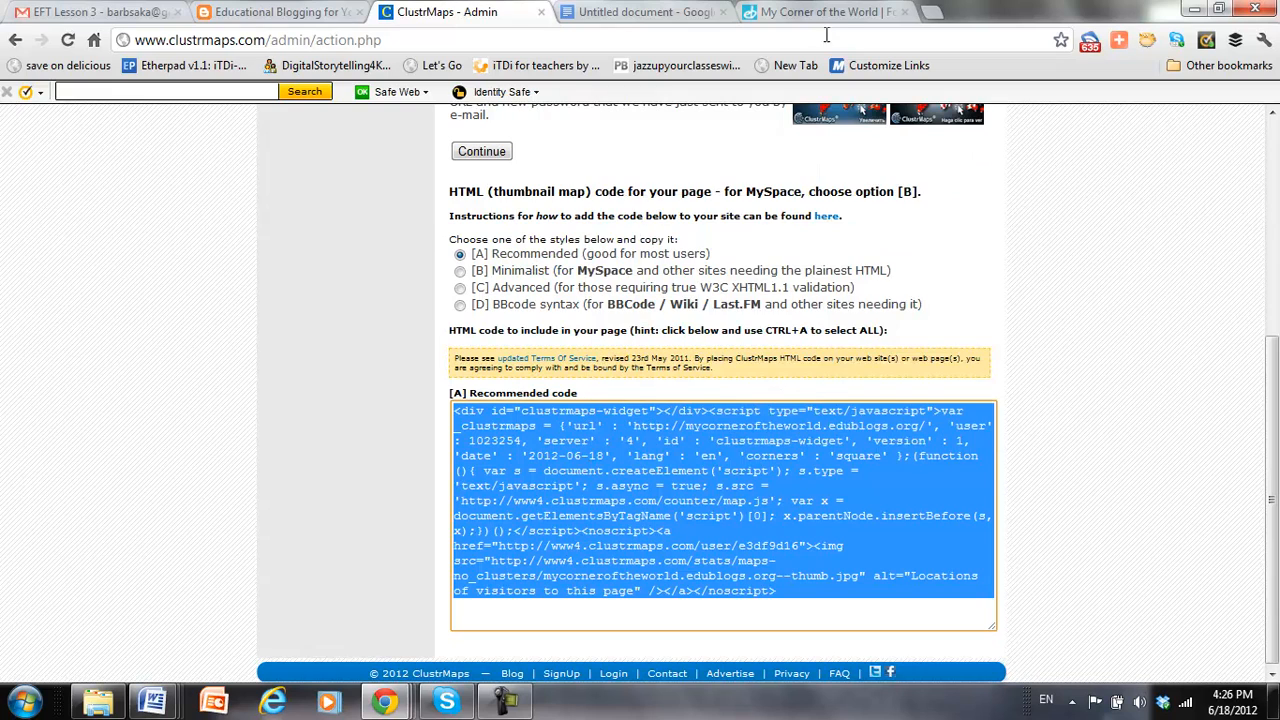
Step: Return to the My Corner of the World tab and go to Widgets via the admin bar
click(820, 12)
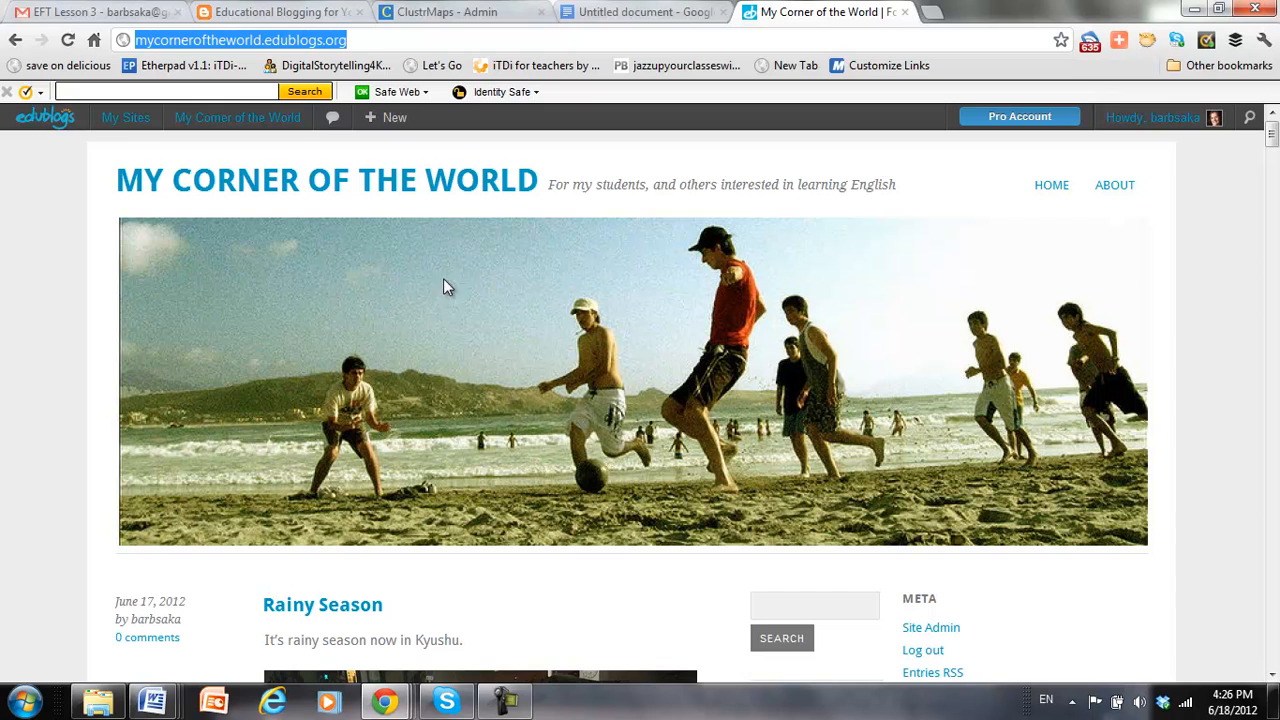
click(237, 117)
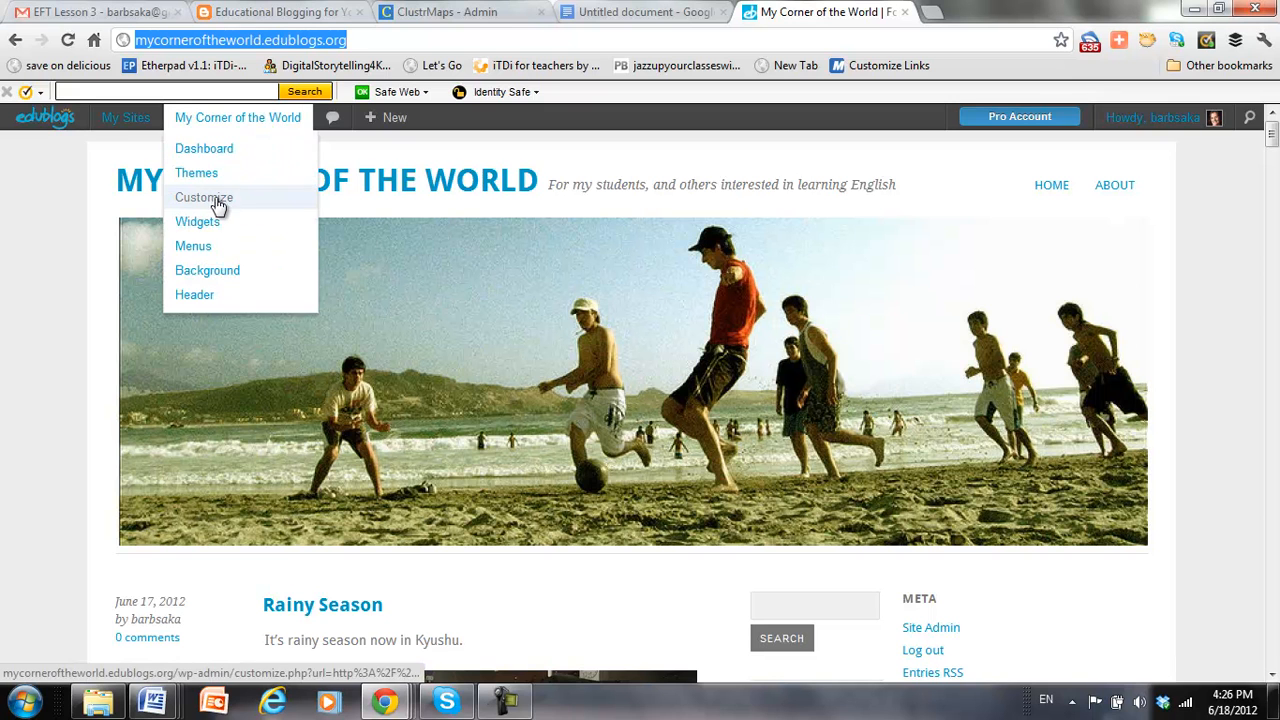
click(204, 197)
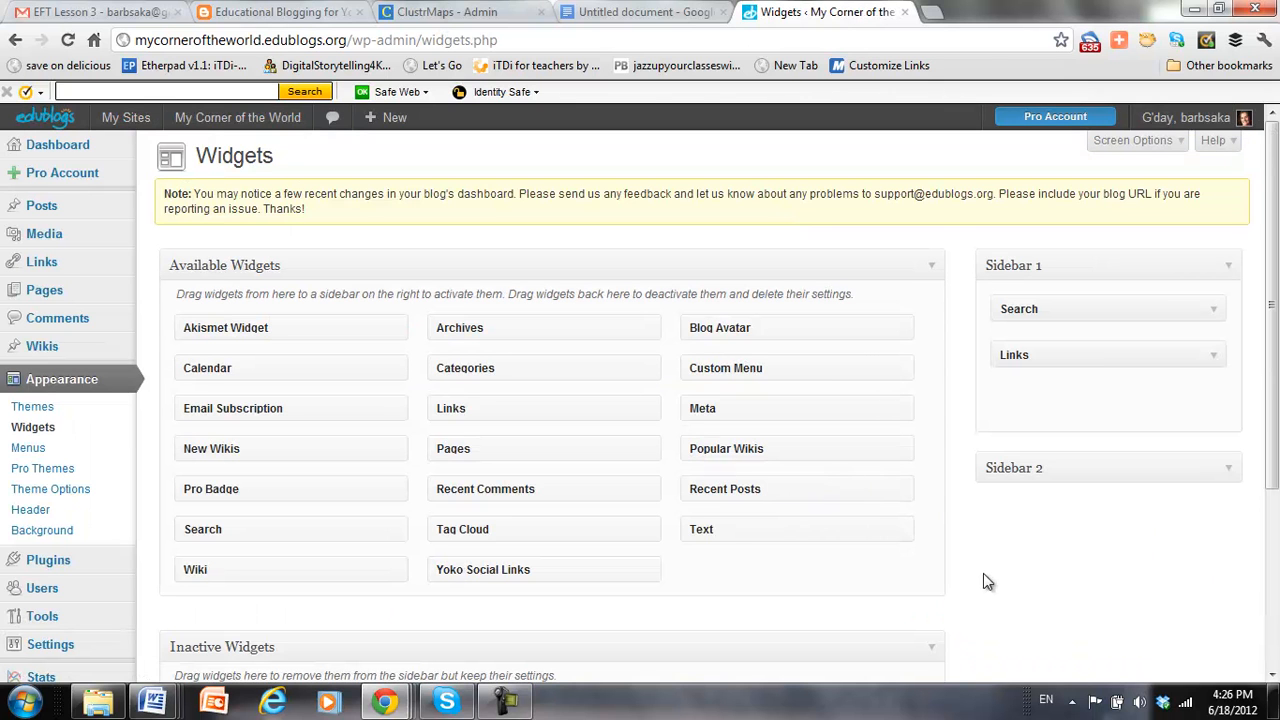
mouse_move(701, 529)
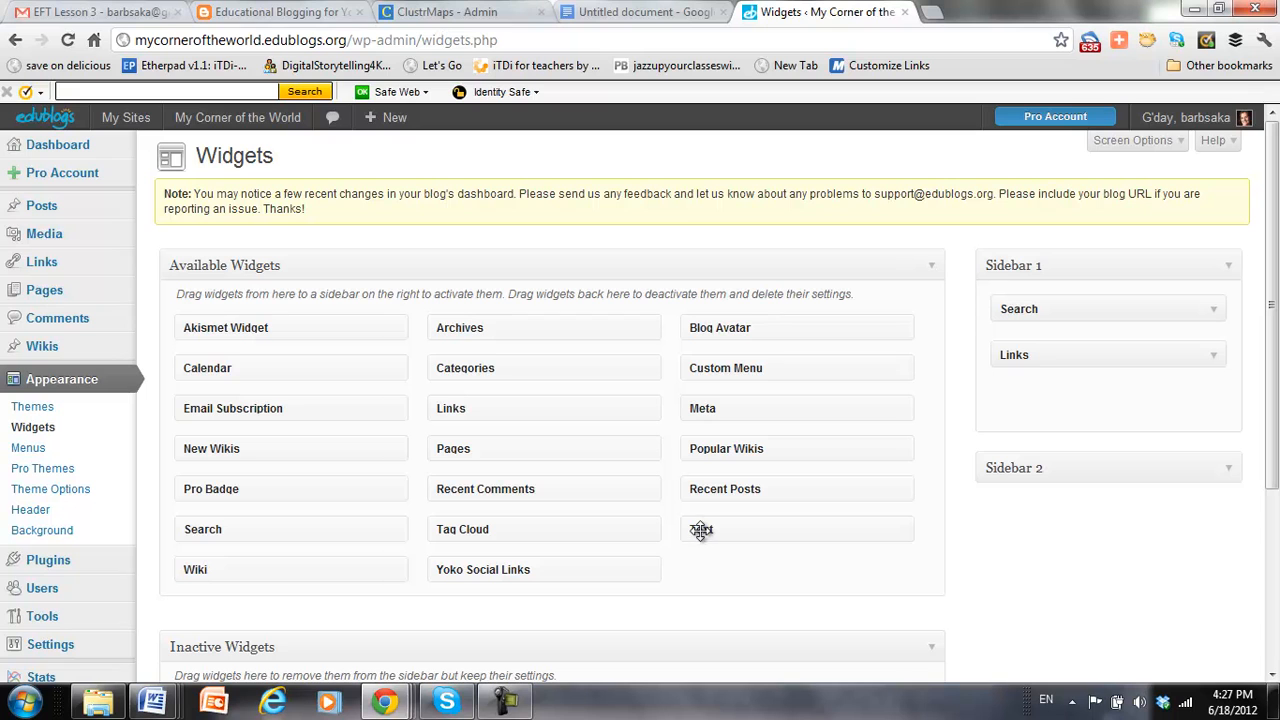
Step: Add a Text widget to Sidebar 2 containing the ClustrMaps map code and save it
drag(700, 529, 1050, 478)
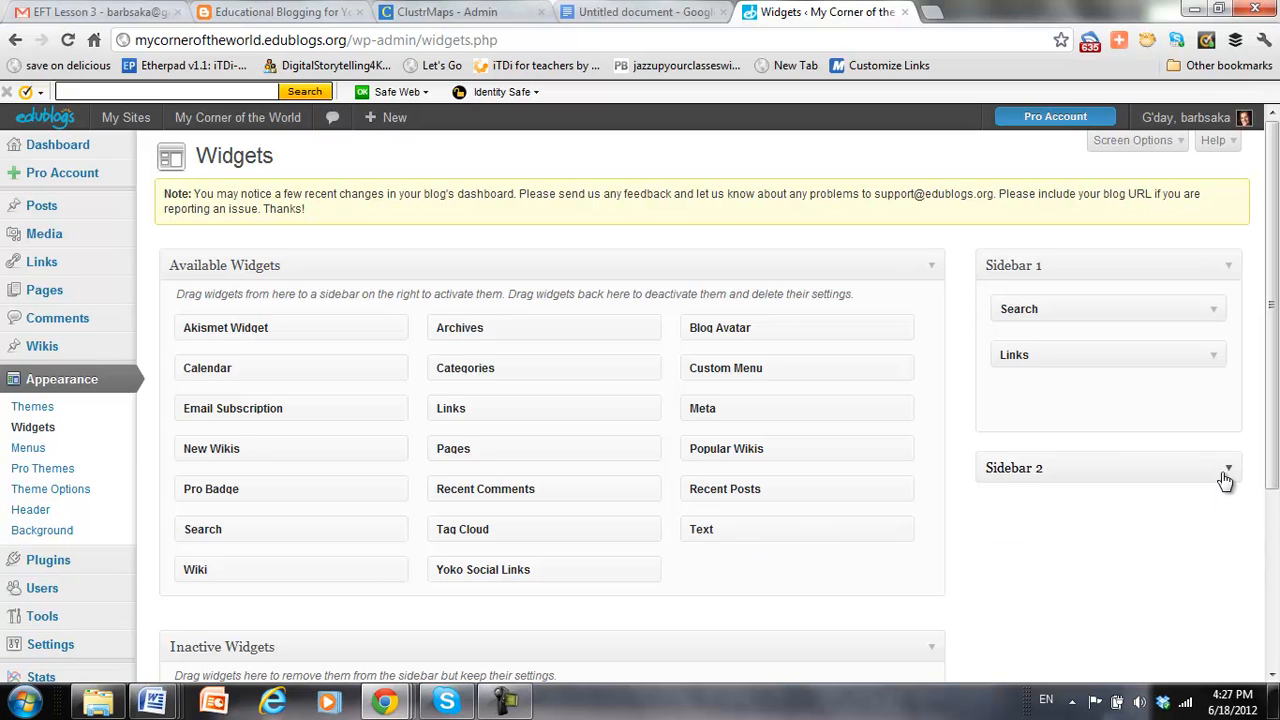
scroll(down, 3)
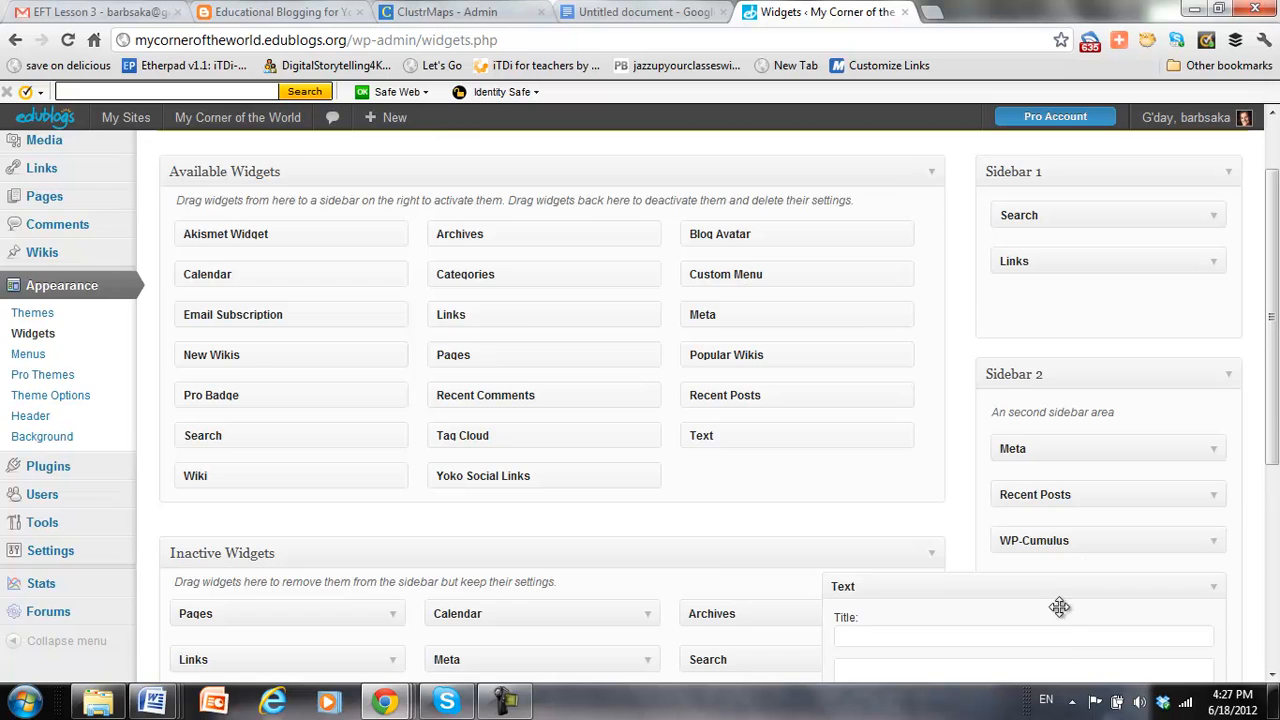
scroll(down, 3)
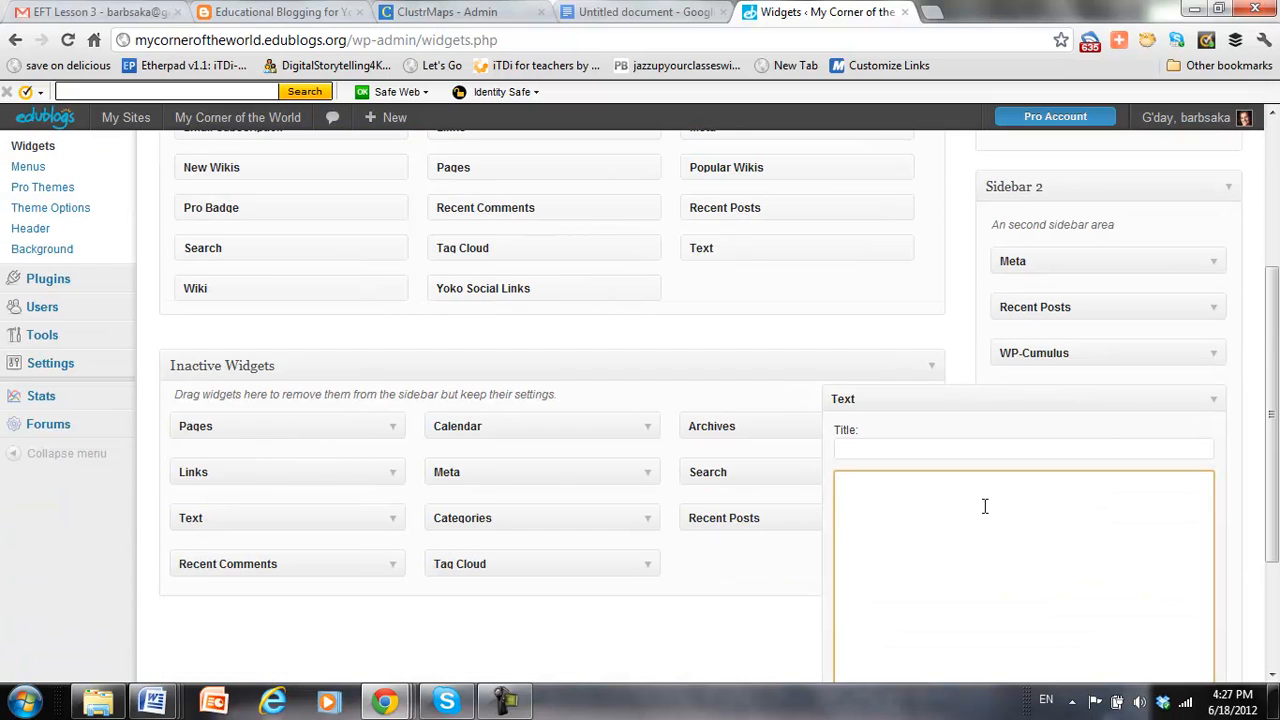
mouse_move(1108, 631)
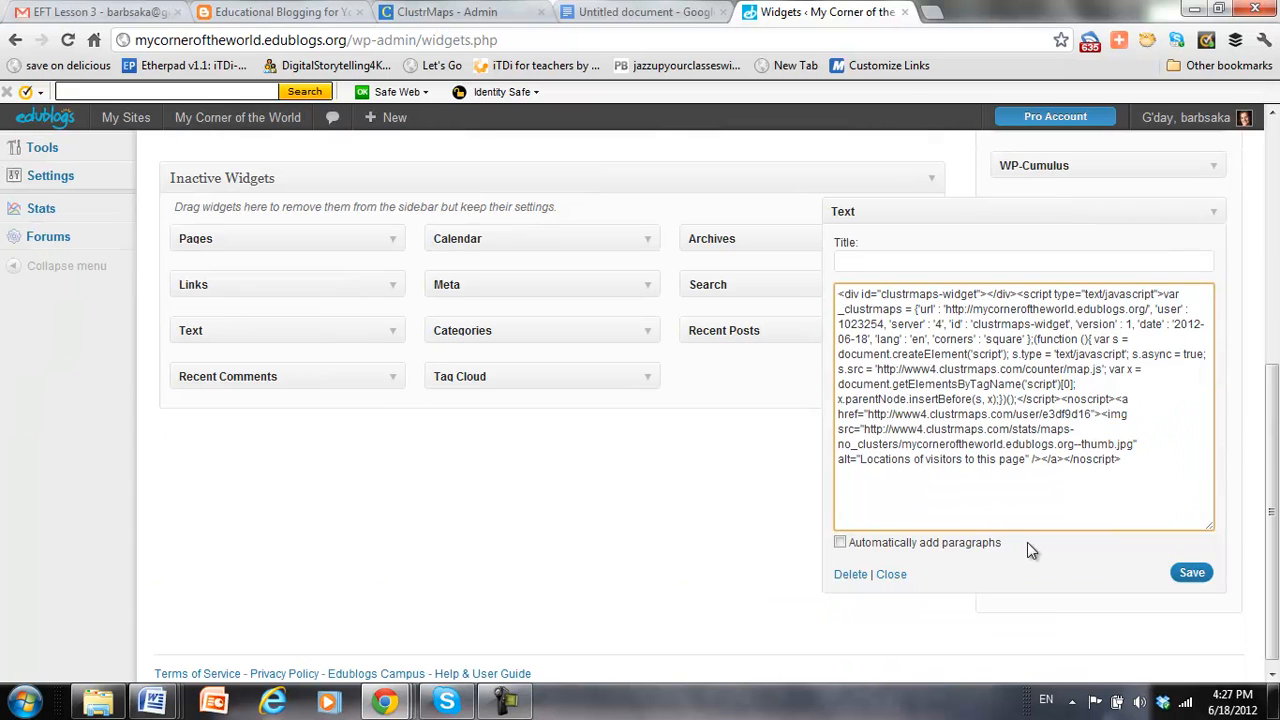
click(1191, 572)
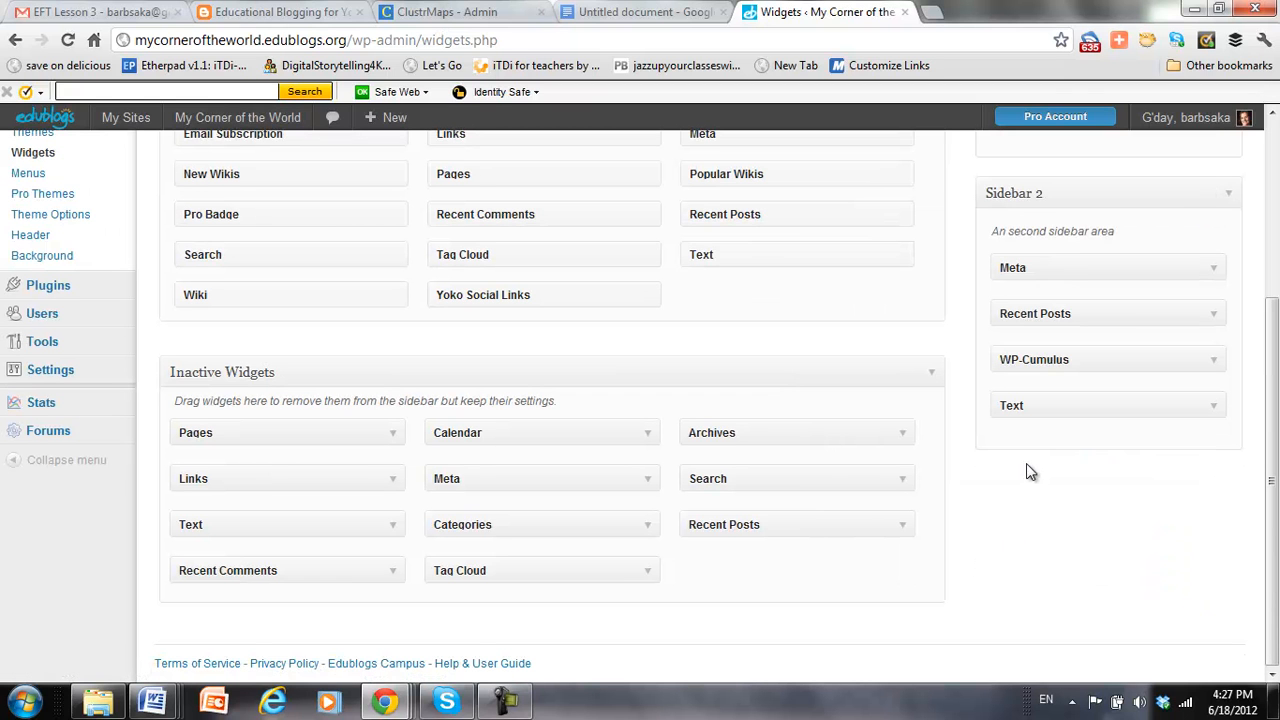
mouse_move(1088, 528)
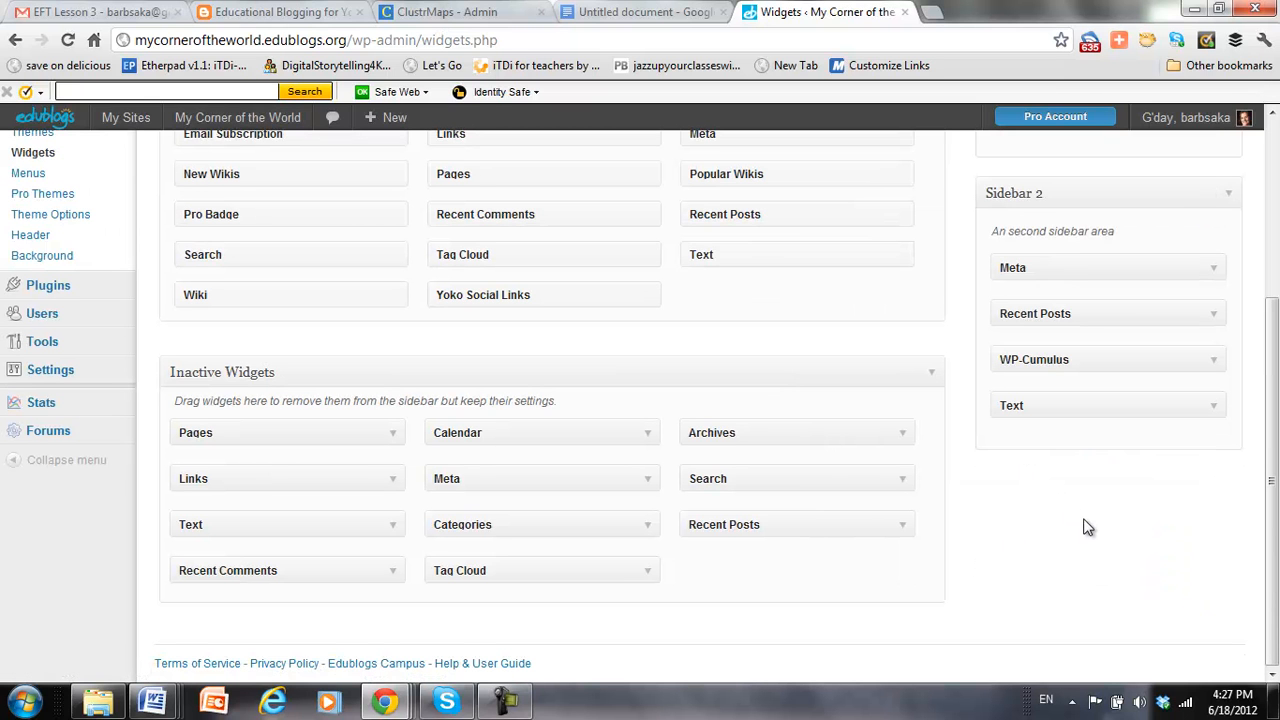
Step: Drag Meta below the Text widget so Sidebar 2 ends with Meta
scroll(up, 3)
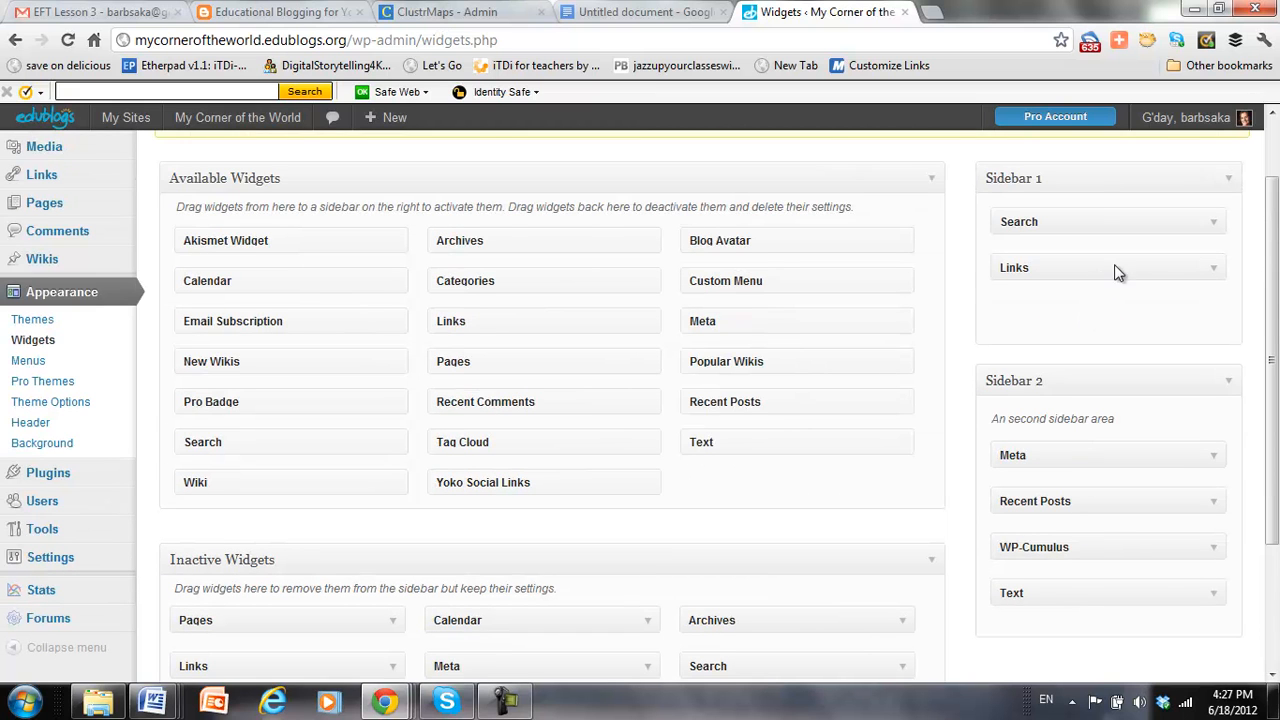
mouse_move(1191, 444)
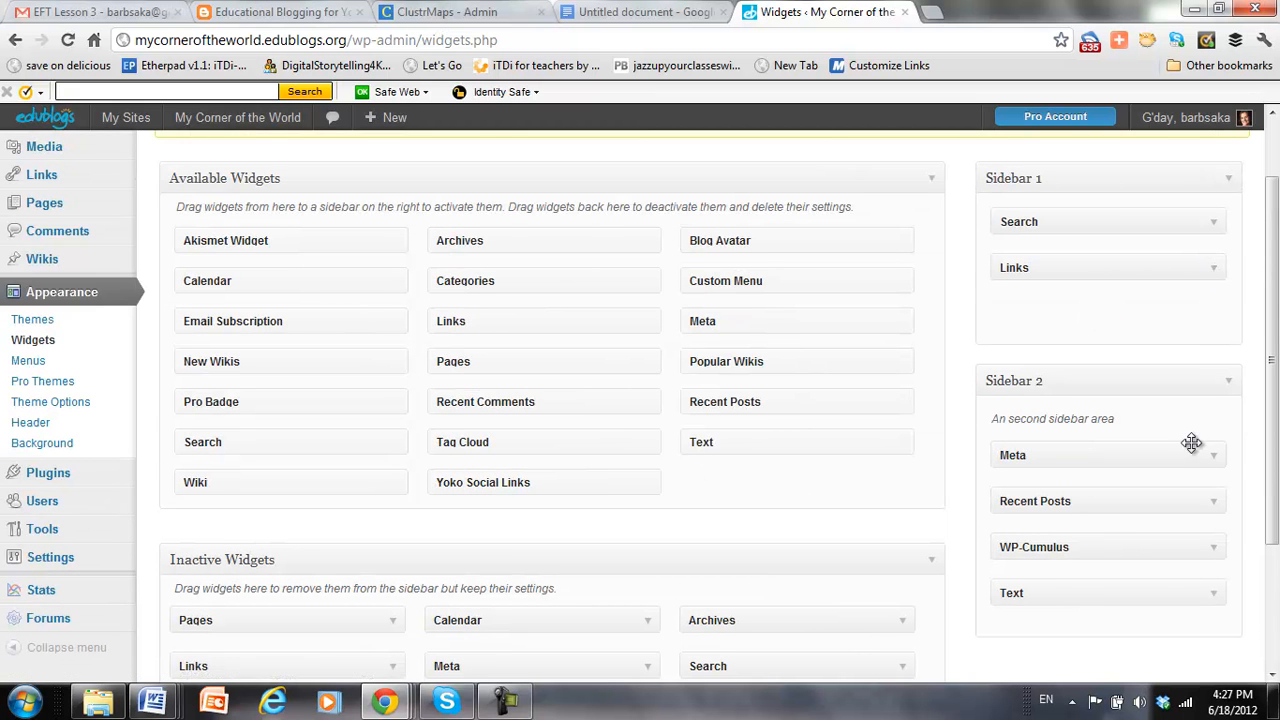
scroll(down, 3)
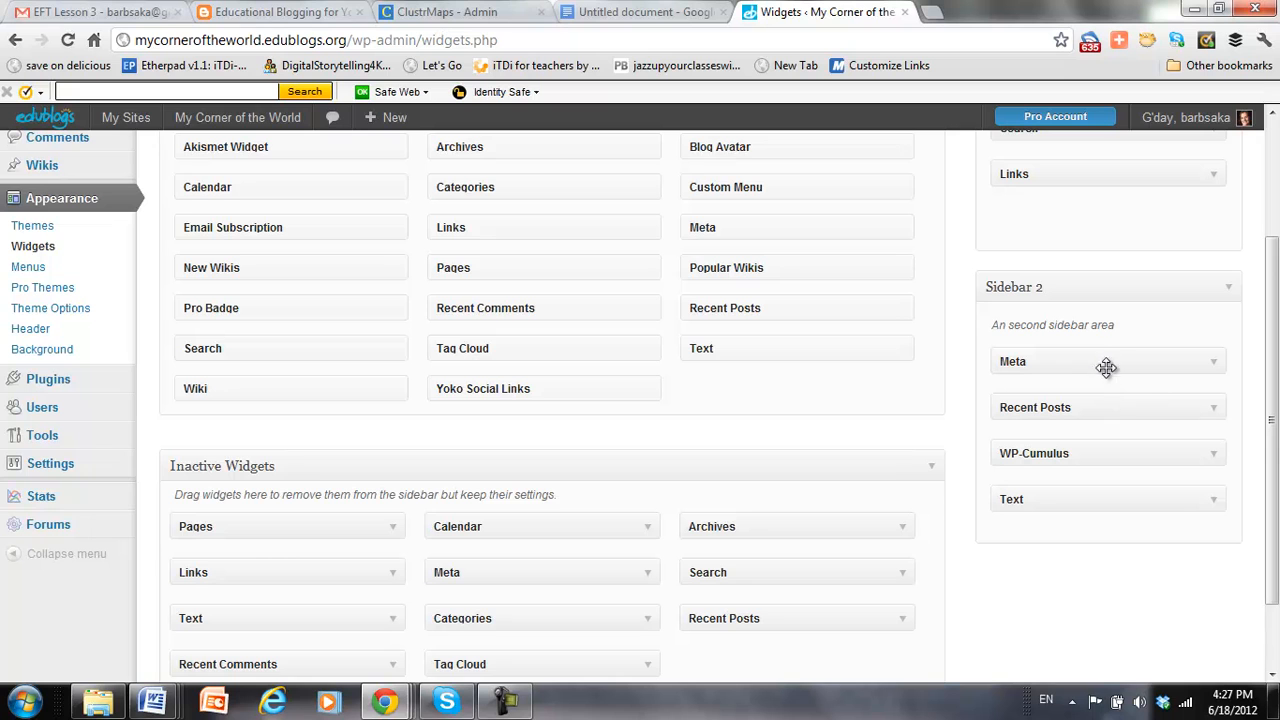
mouse_move(1107, 362)
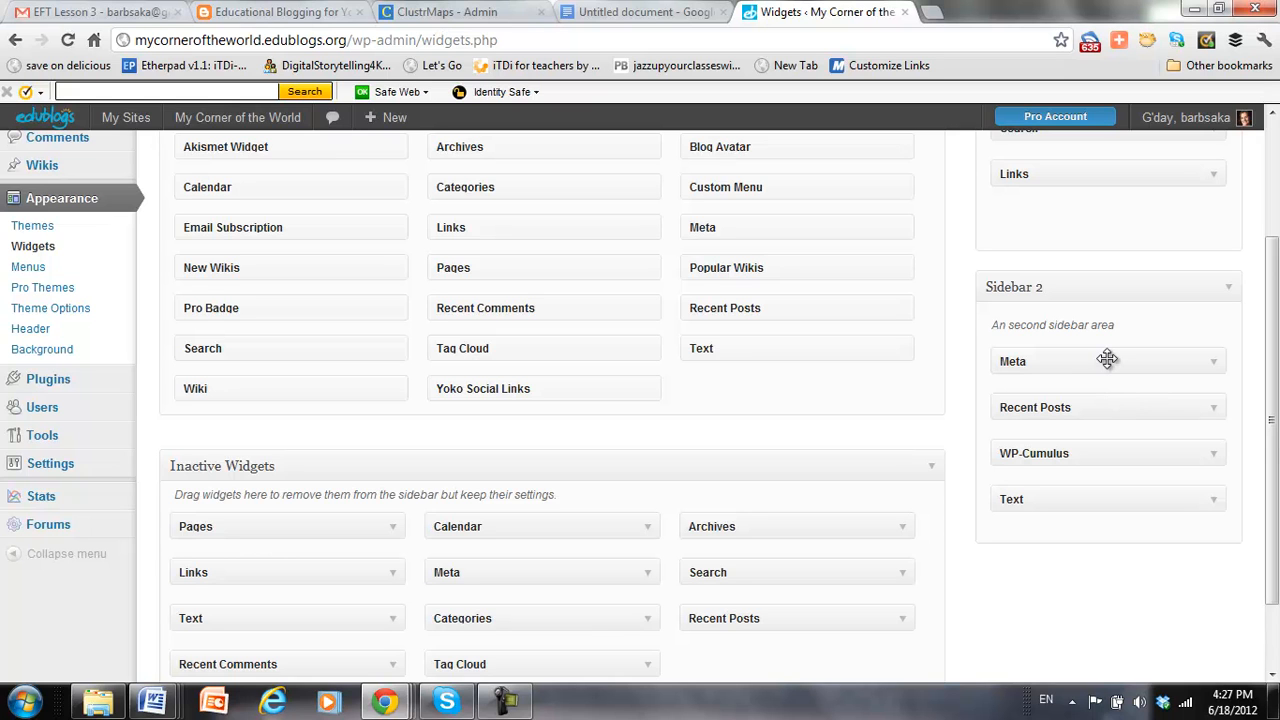
drag(1107, 360, 1116, 517)
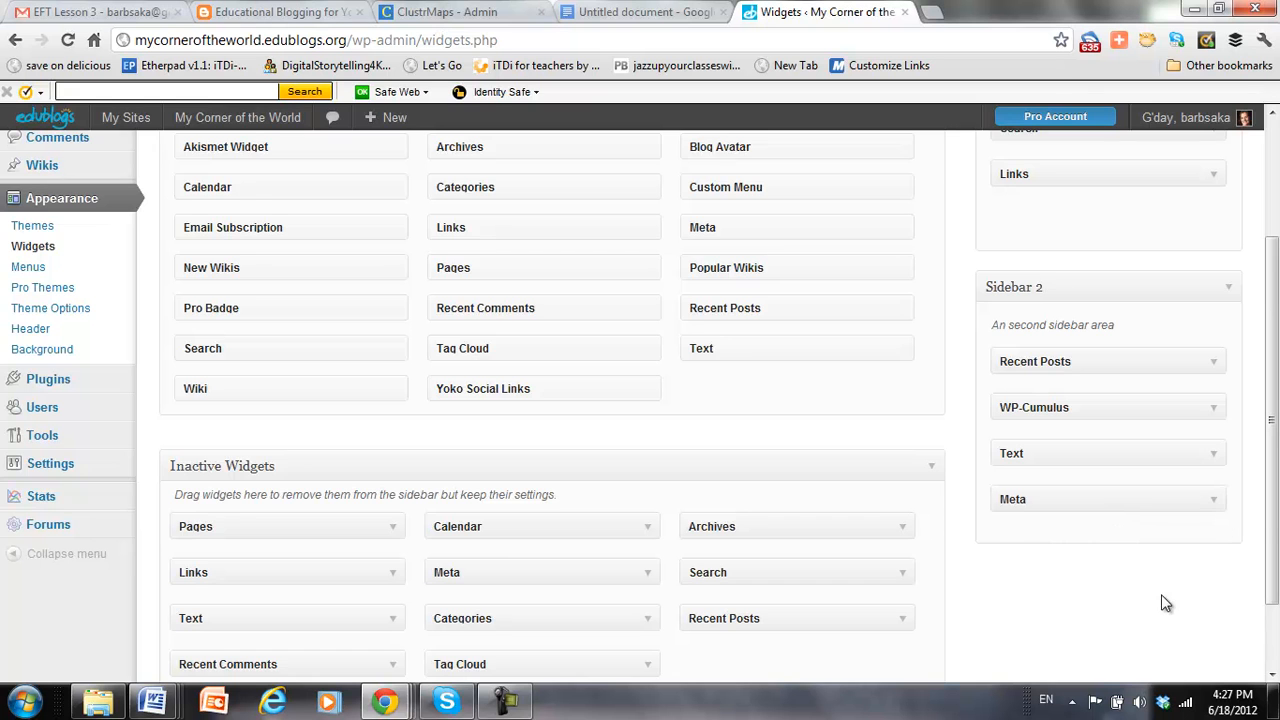
scroll(up, 3)
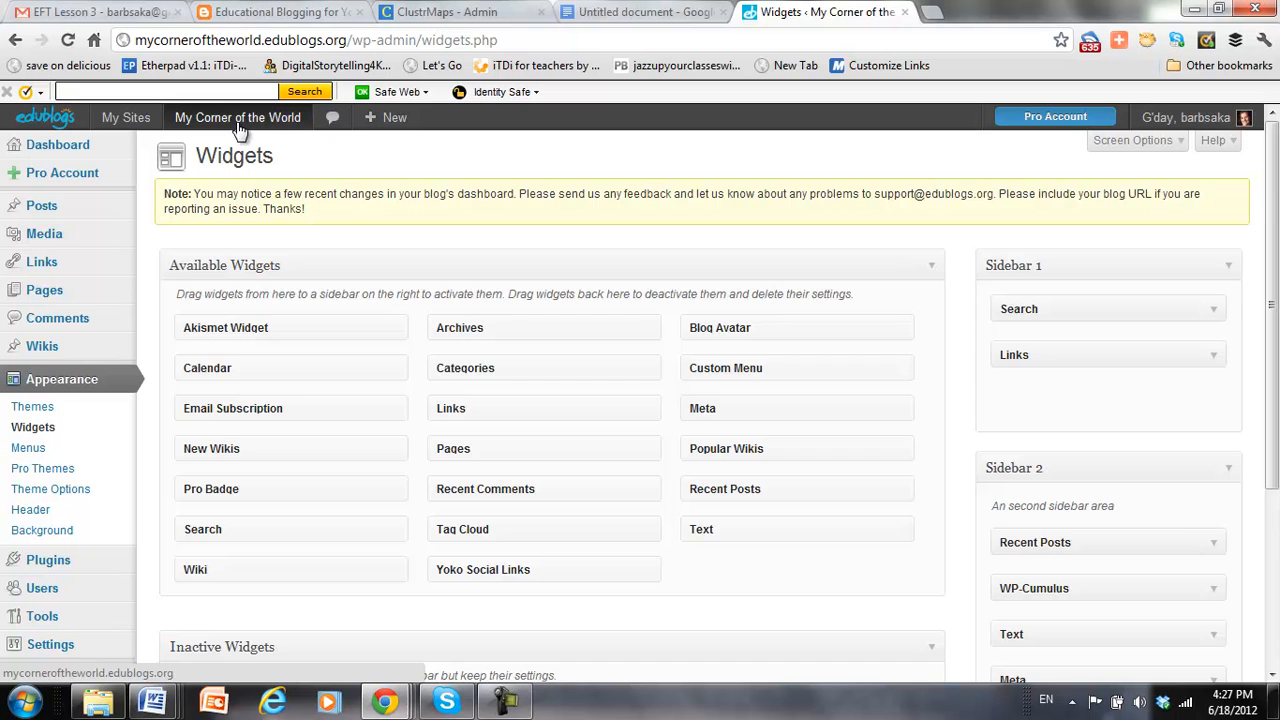
Step: View 'My Corner of the World' and check the sidebar's tag cloud, ClustrMaps map and Meta
click(237, 117)
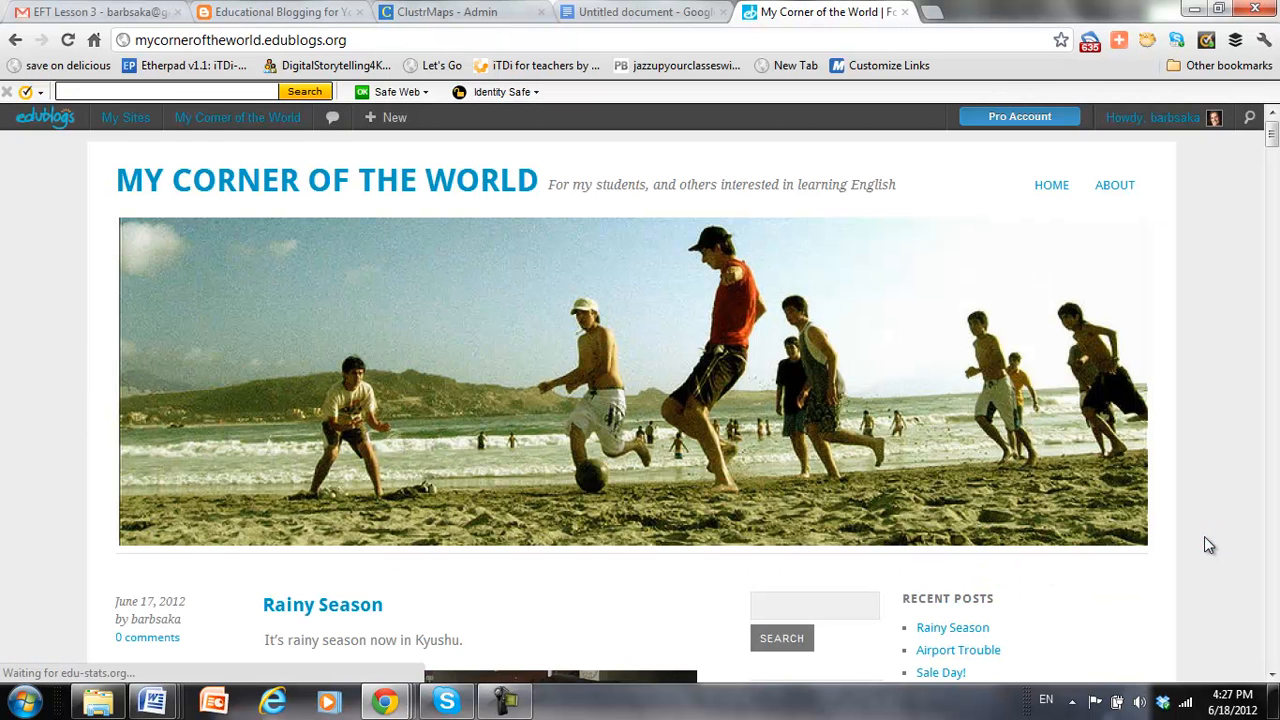
scroll(down, 3)
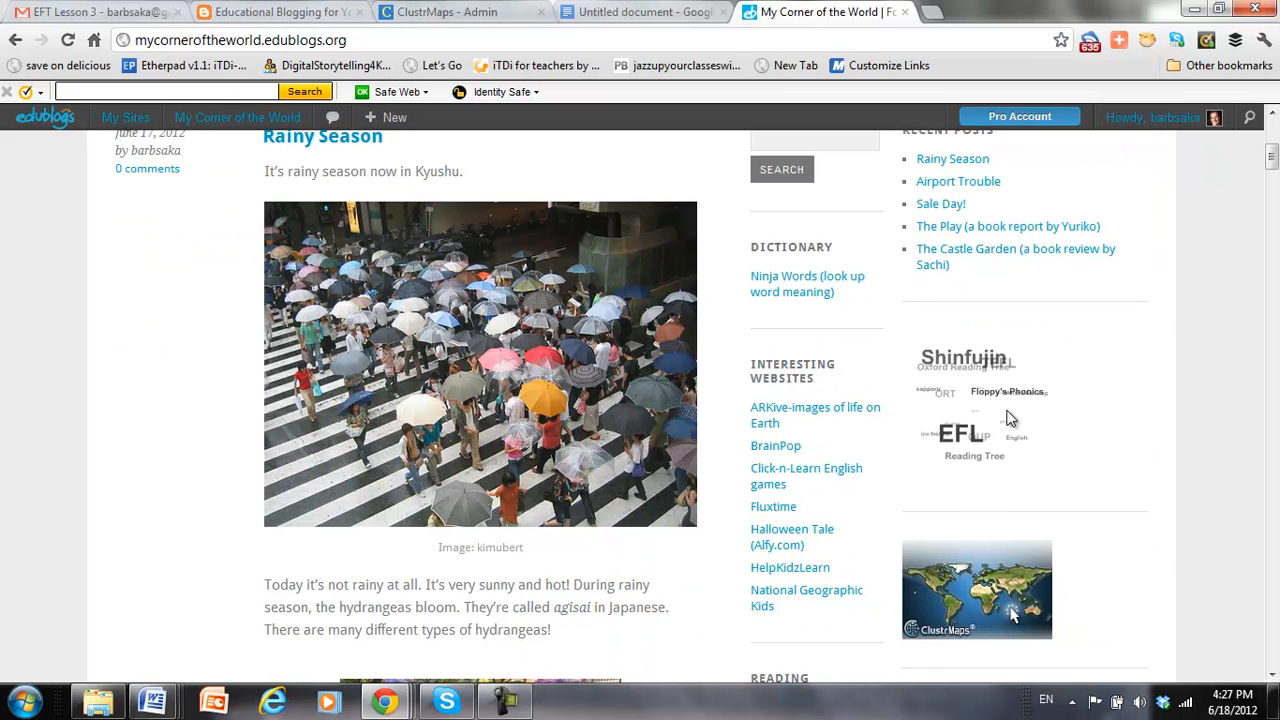
scroll(down, 3)
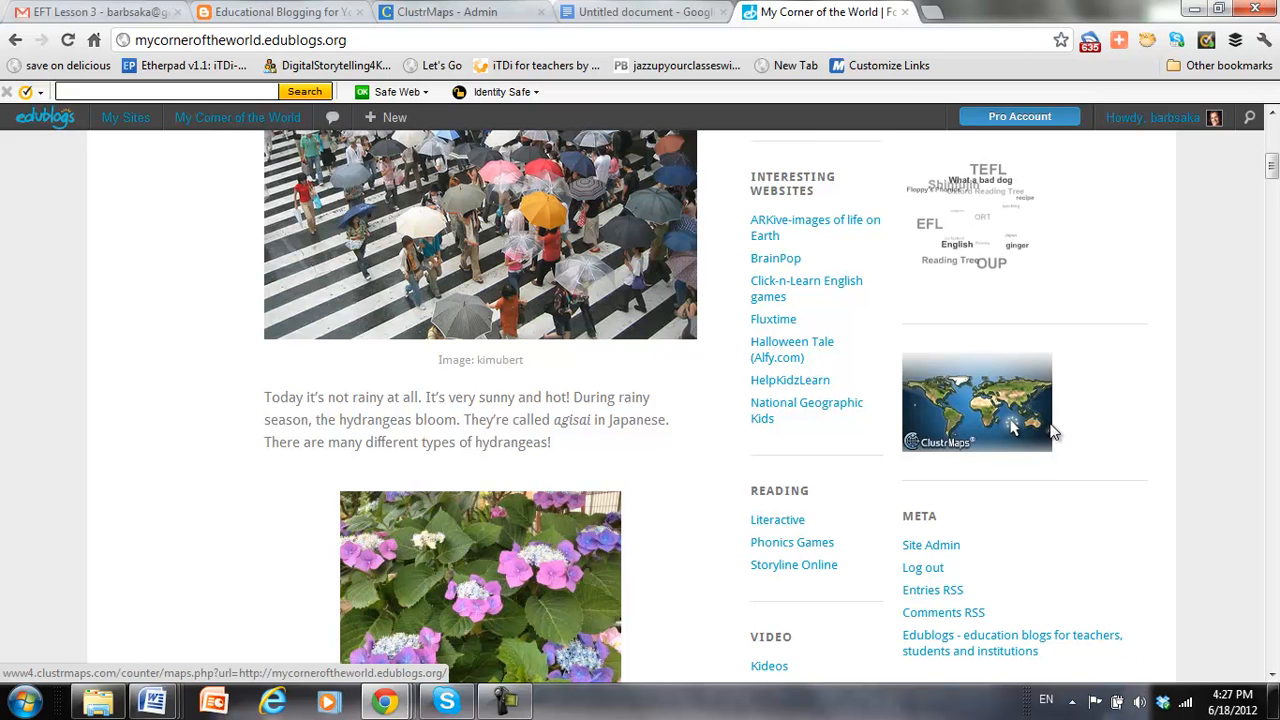
scroll(down, 3)
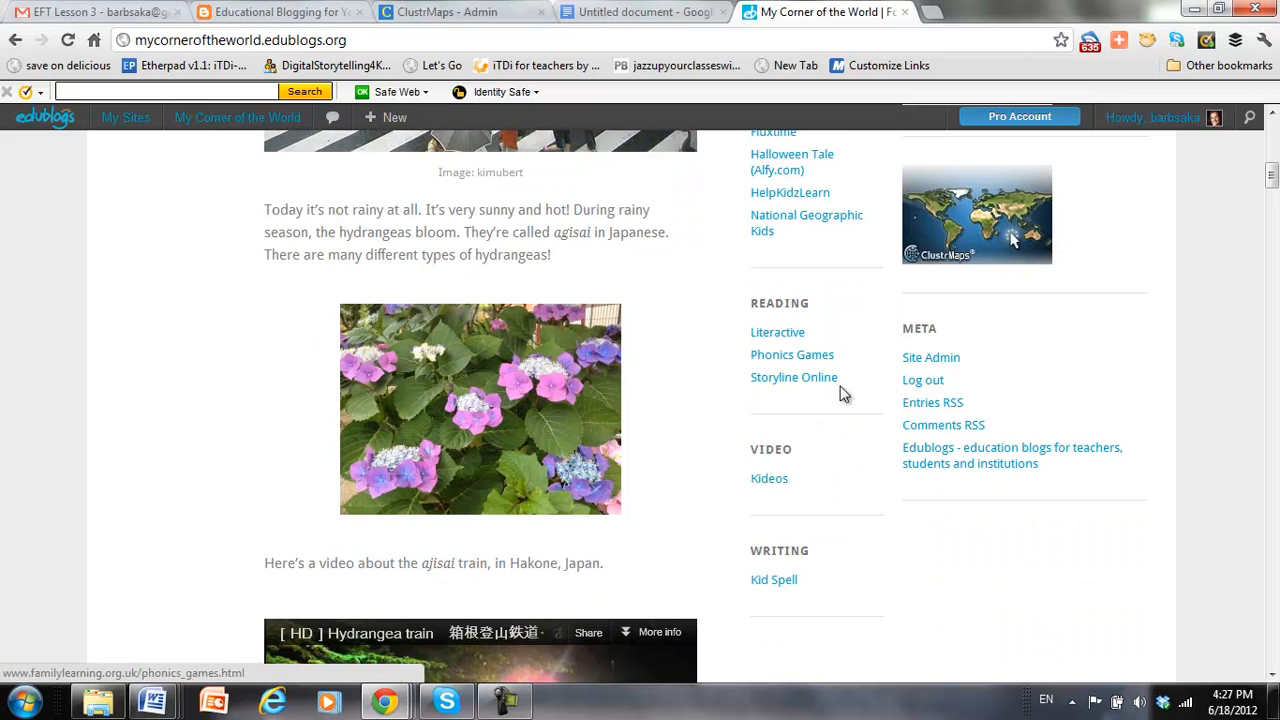
mouse_move(1063, 511)
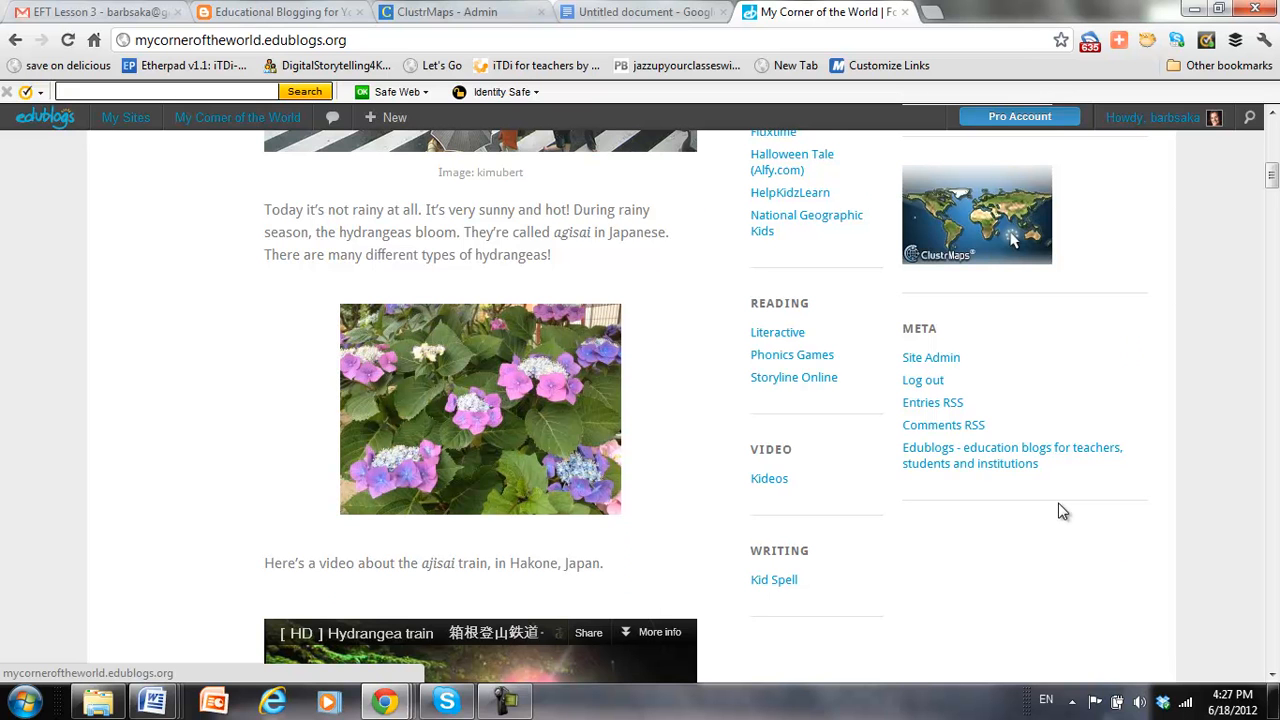
scroll(up, 3)
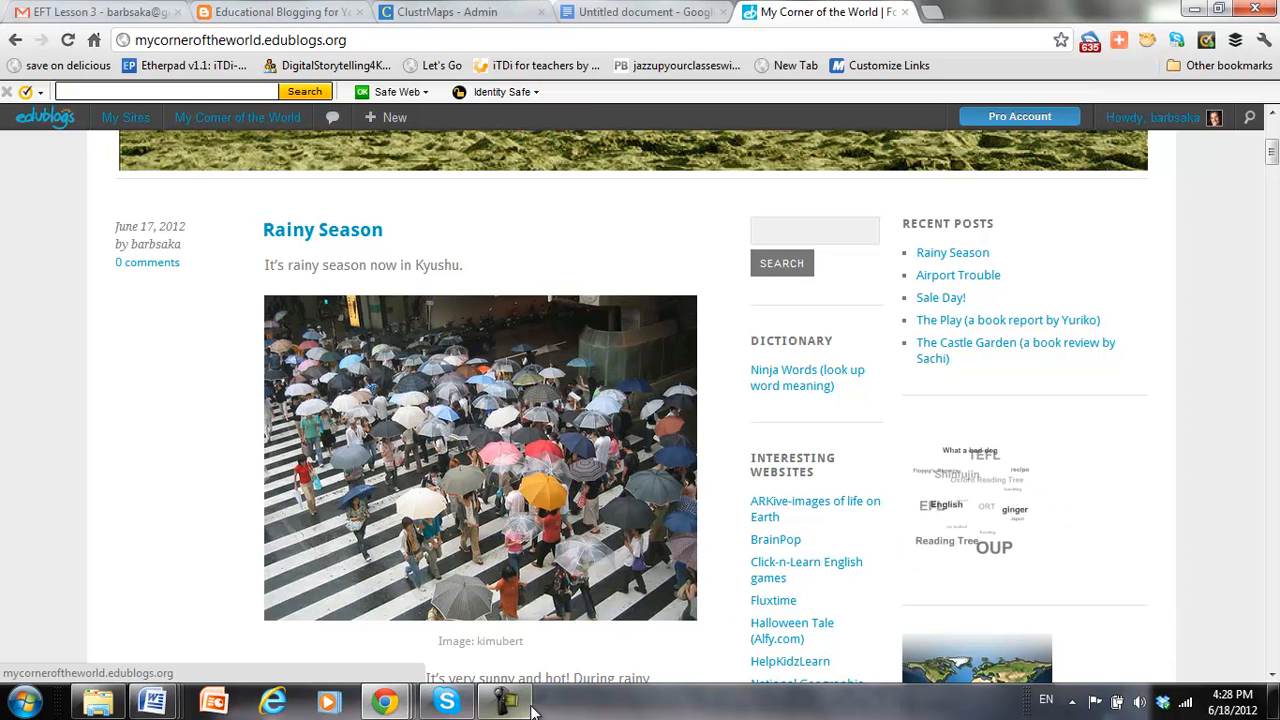
click(505, 700)
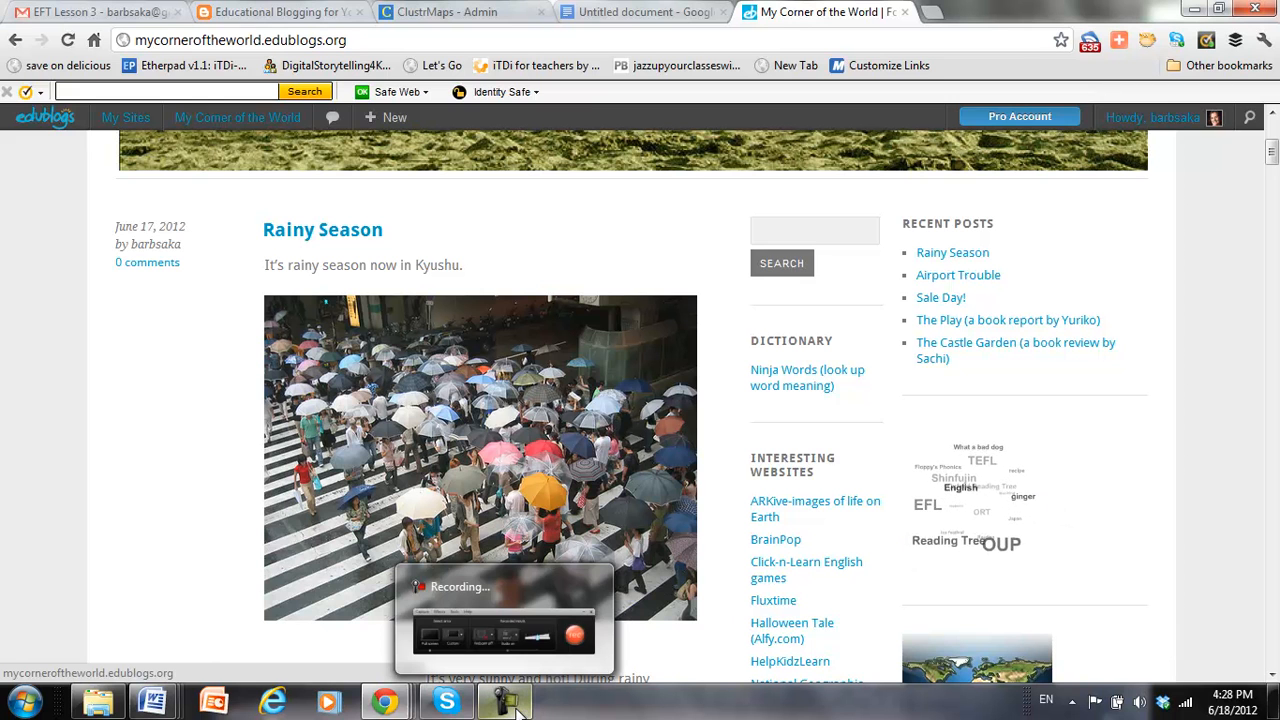